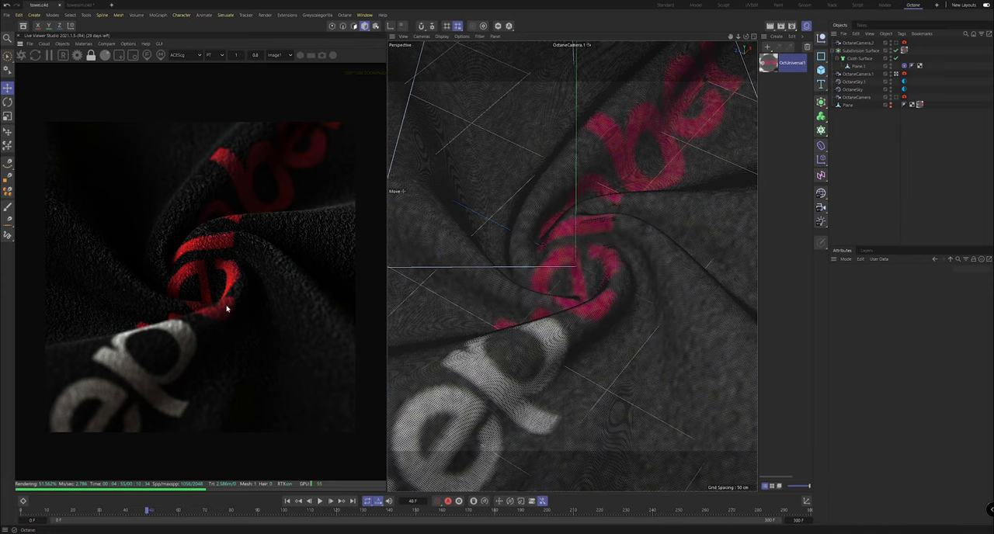
mouse_move(122, 387)
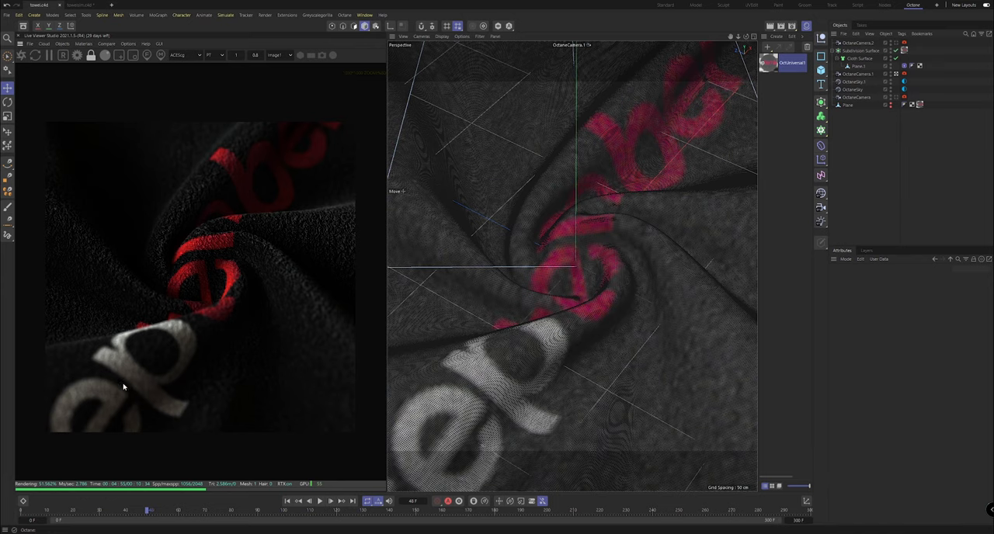
mouse_move(142, 375)
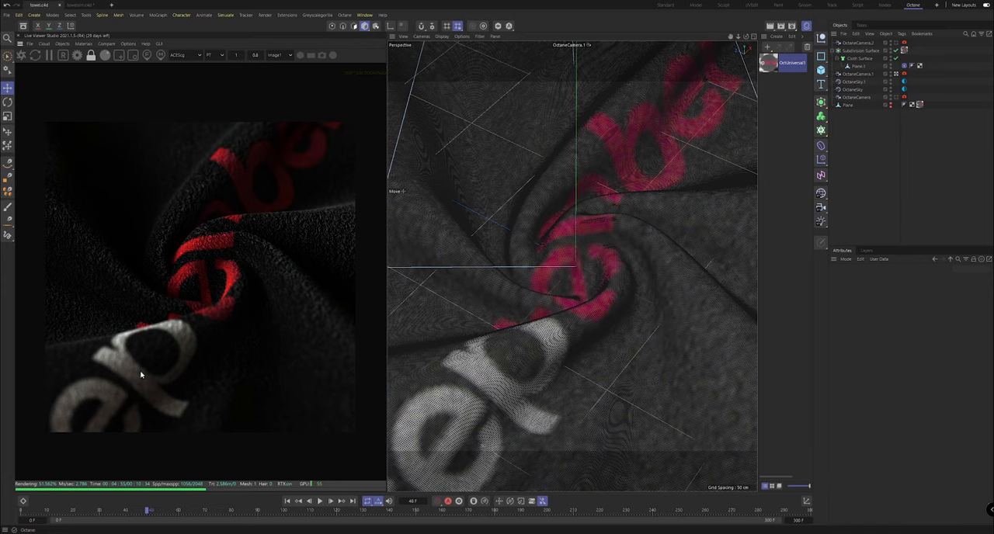
mouse_move(231, 243)
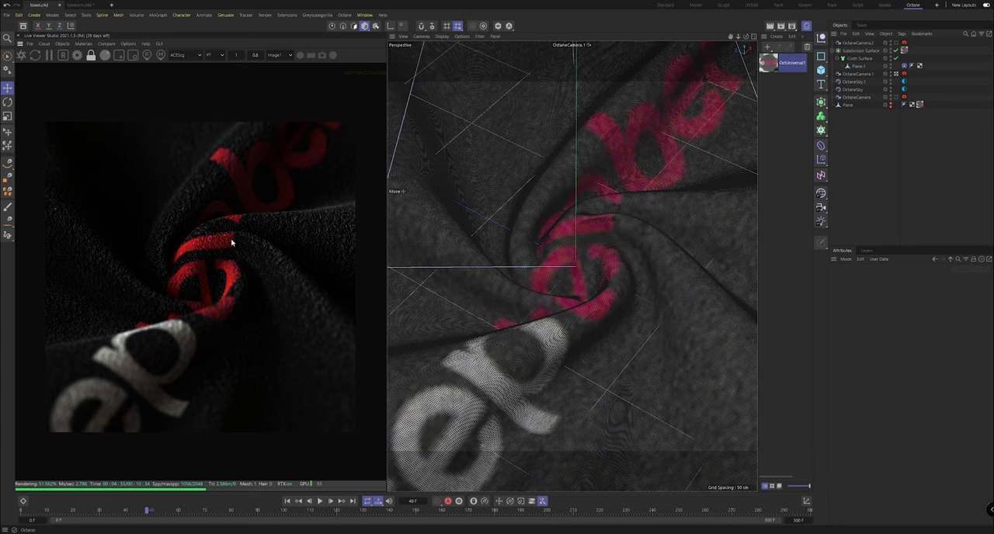
mouse_move(298, 183)
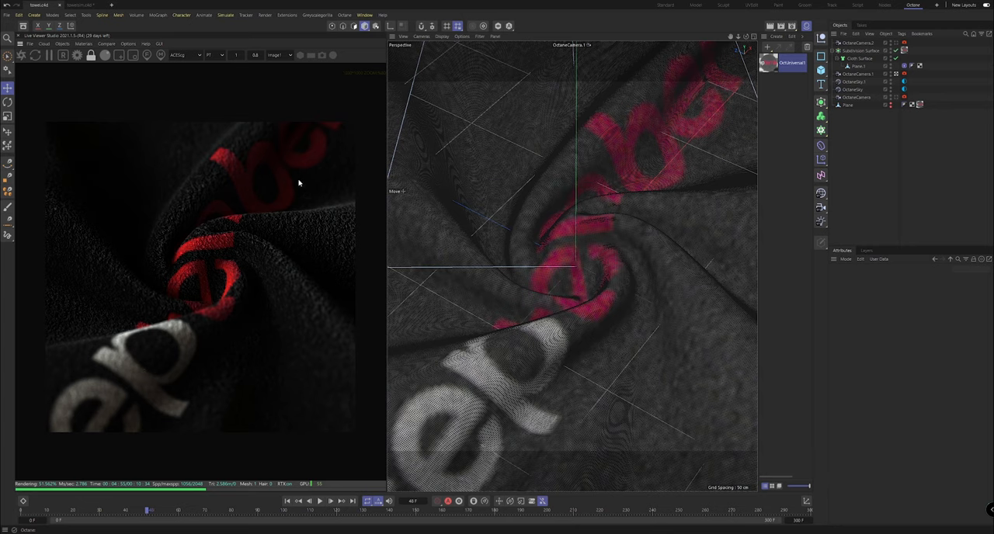
mouse_move(160, 316)
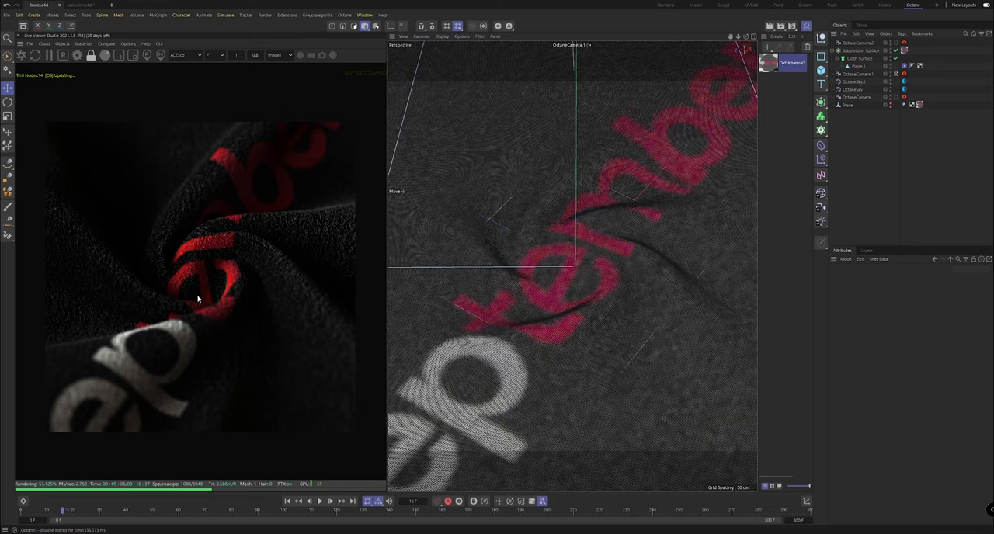
mouse_move(186, 272)
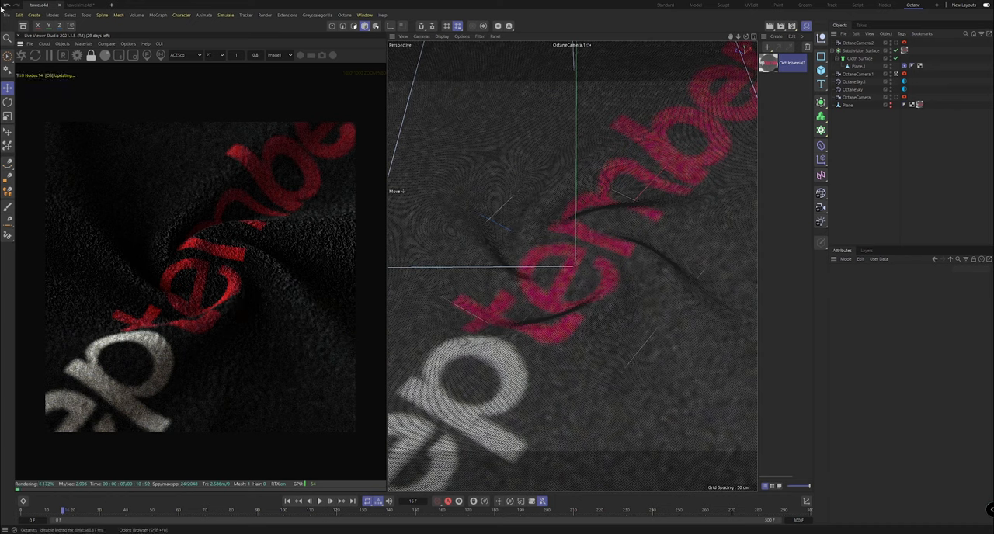
- Start a blank untitled project with File > New Project
click(7, 15)
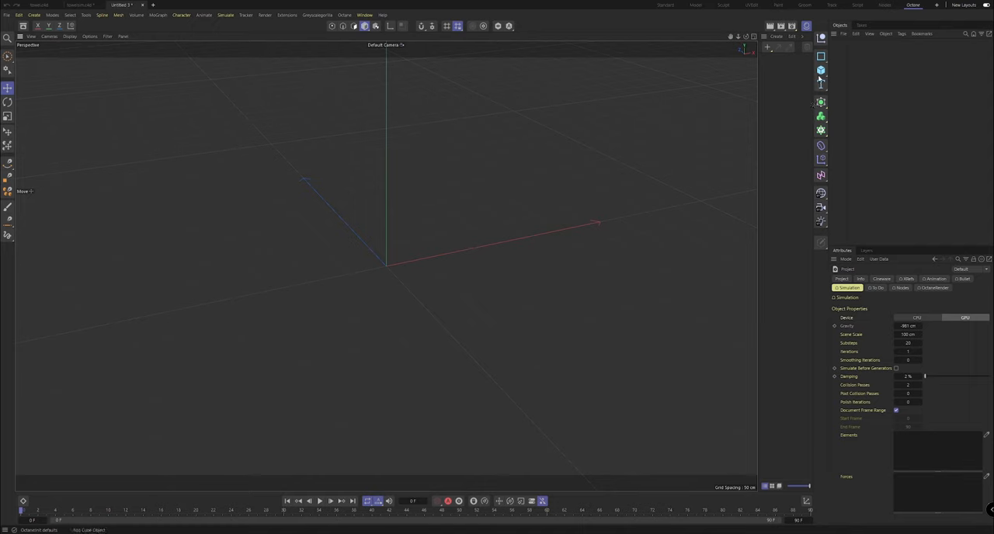
- Add a Plane shown in Gouraud Shading (Lines), 200 cm square with 50 by 50 segments
click(821, 69)
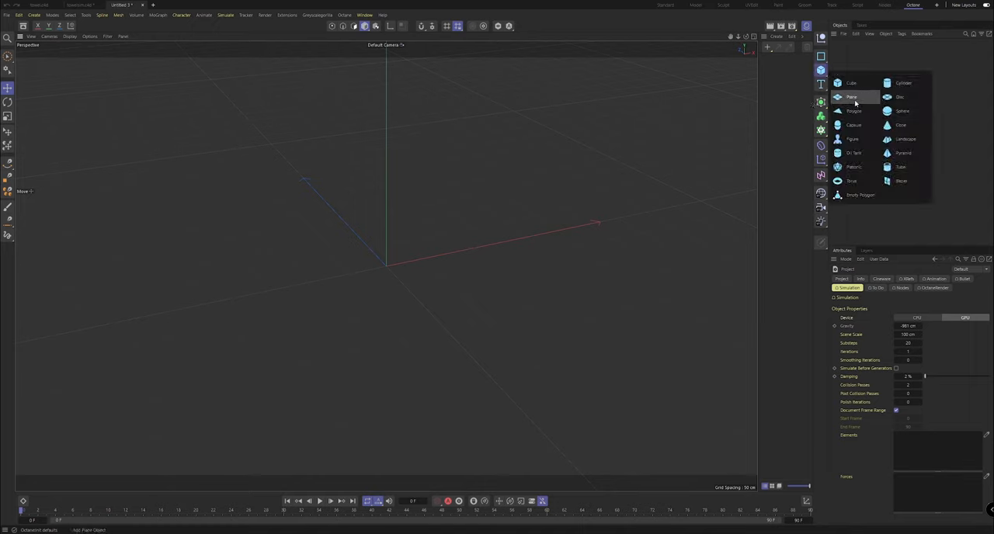
click(852, 97)
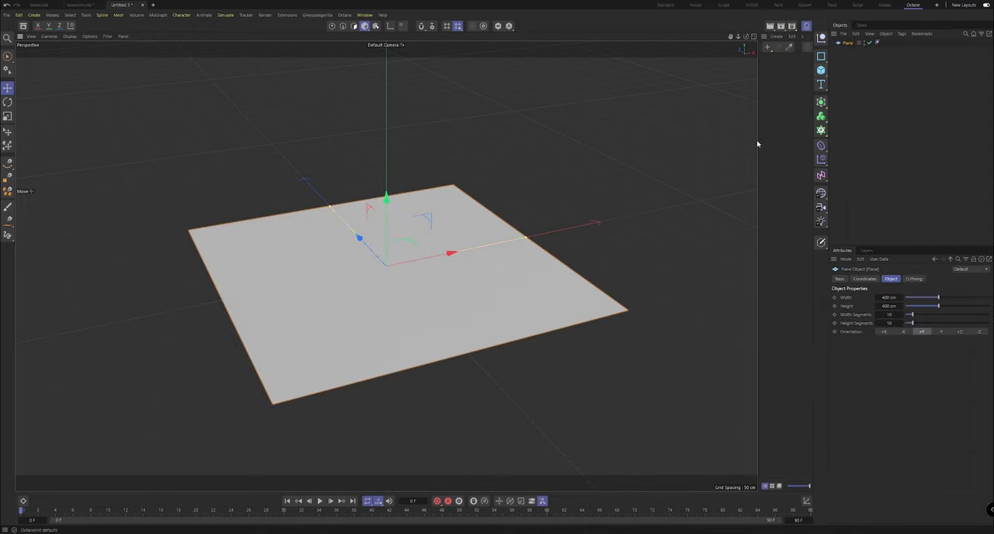
click(70, 36)
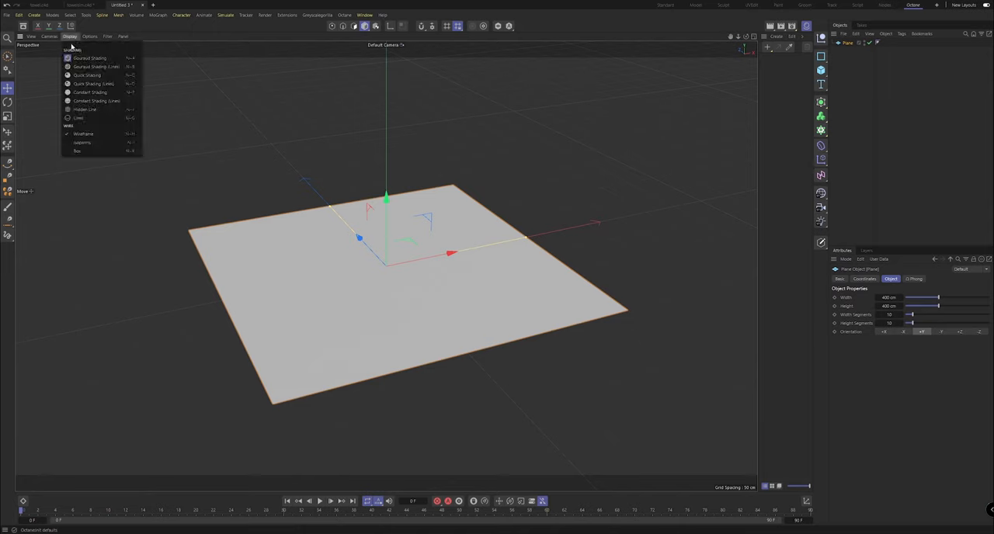
mouse_move(87, 76)
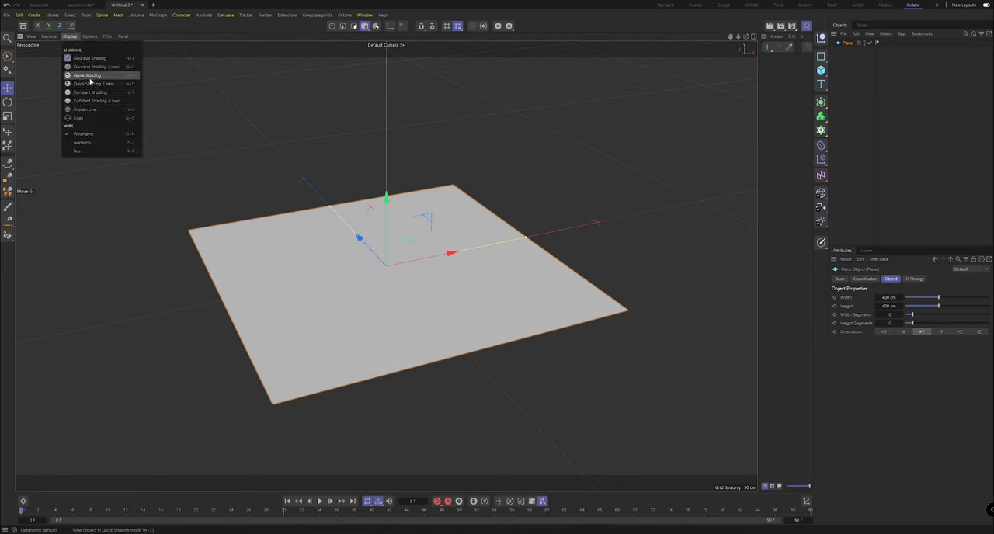
click(97, 67)
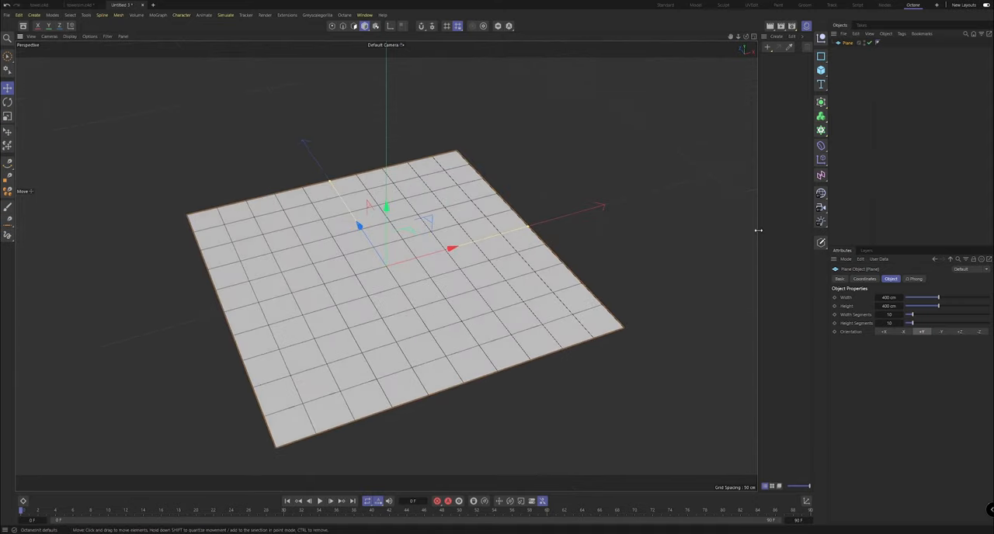
triple_click(888, 298)
text(200)
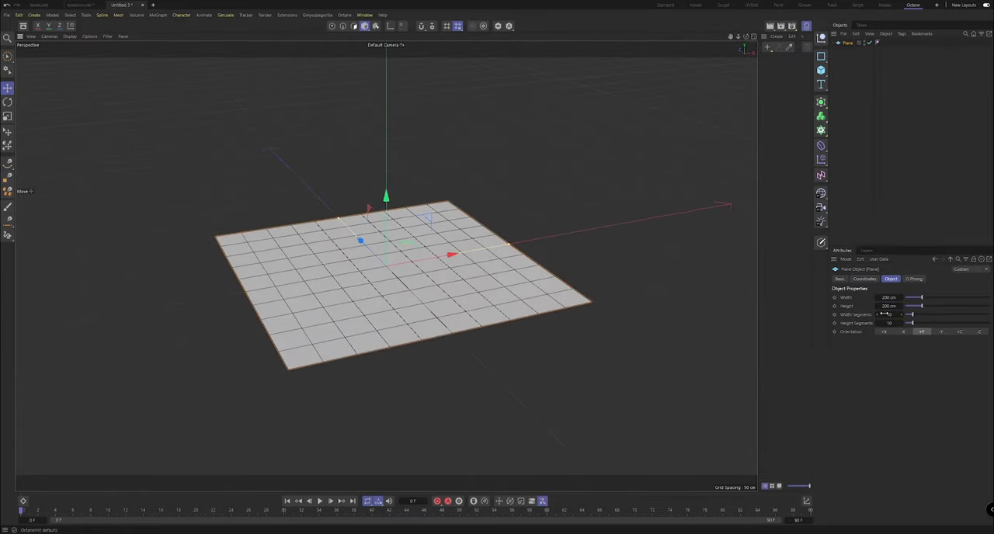
drag(905, 314, 948, 315)
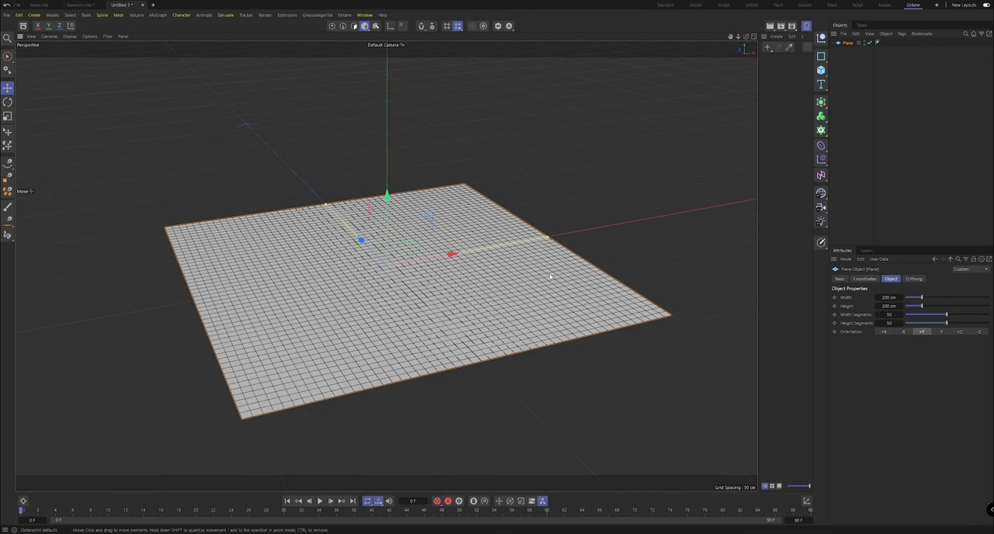
mouse_move(441, 289)
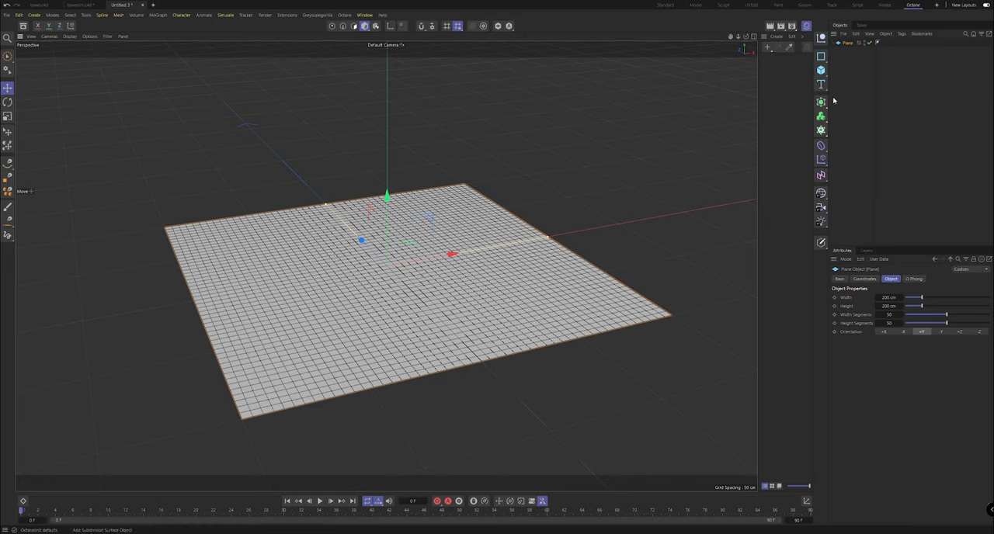
mouse_move(746, 35)
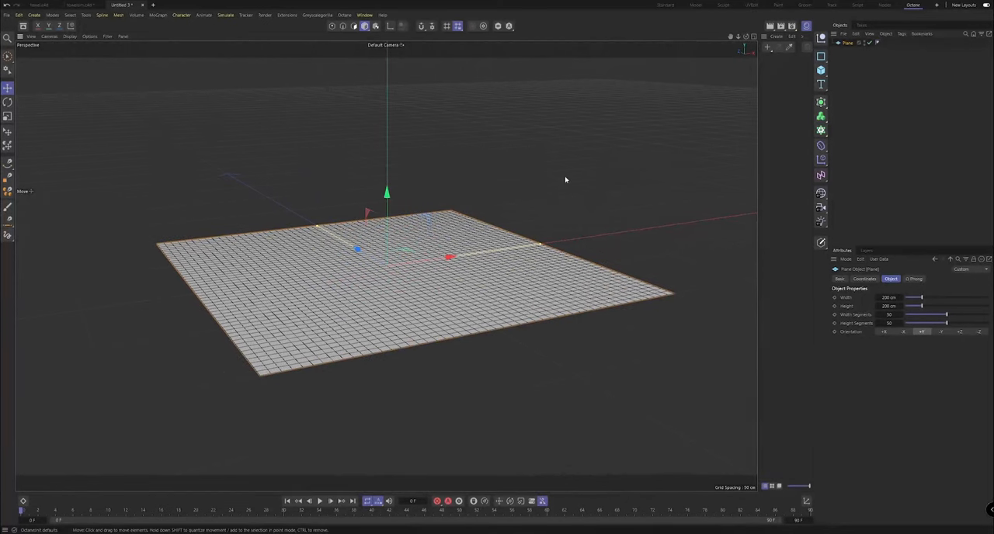
mouse_move(852, 116)
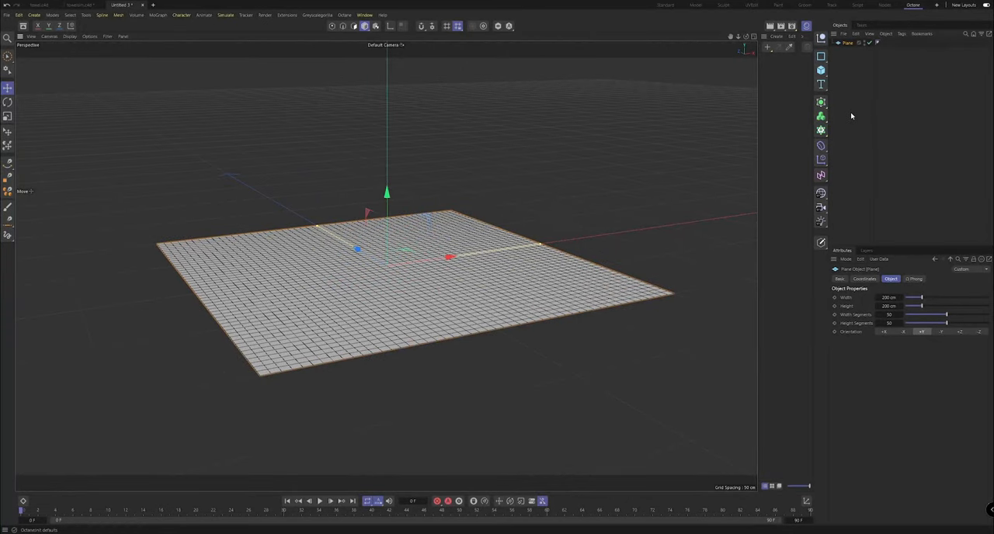
- Make the plane editable, add a Cloth tag, test playback, and set simulation gravity to 0
click(840, 279)
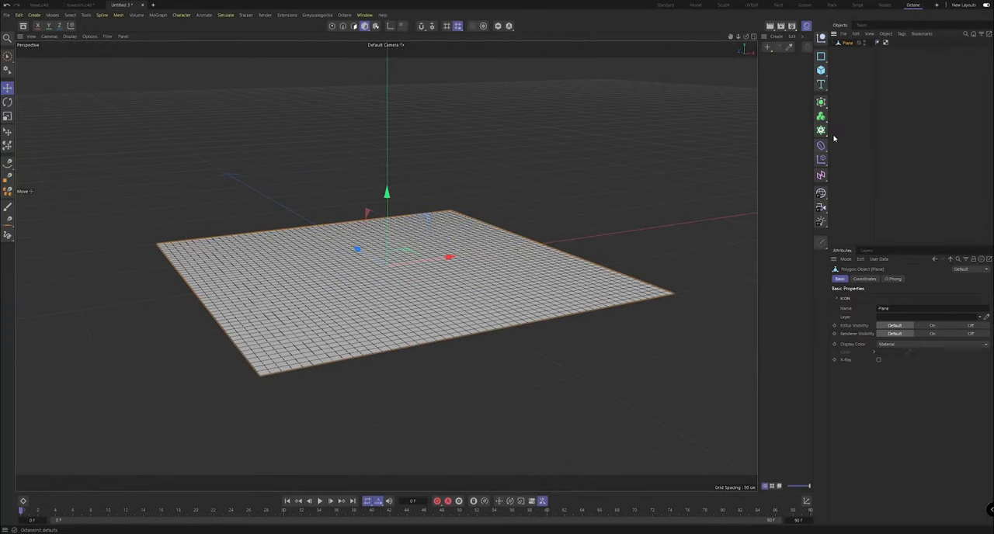
right_click(847, 43)
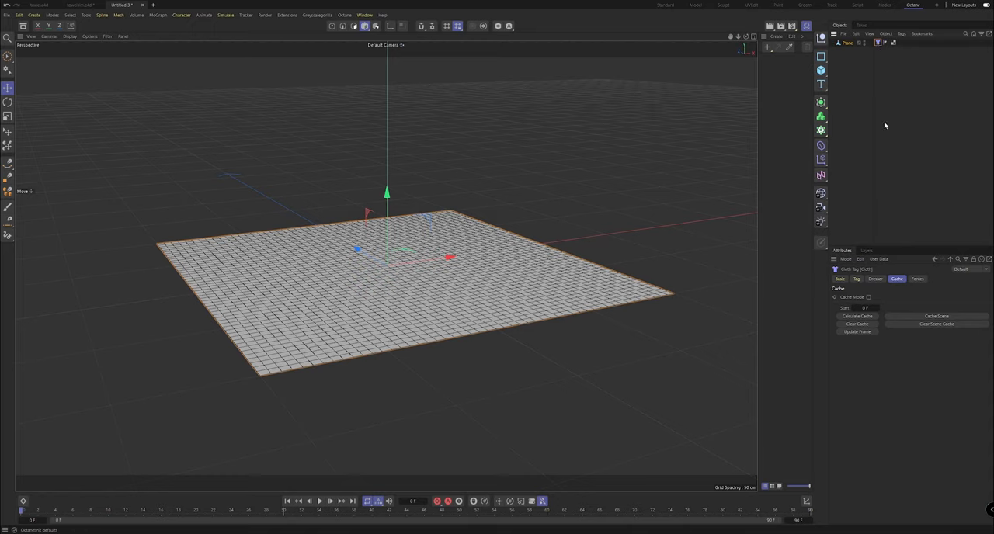
click(320, 501)
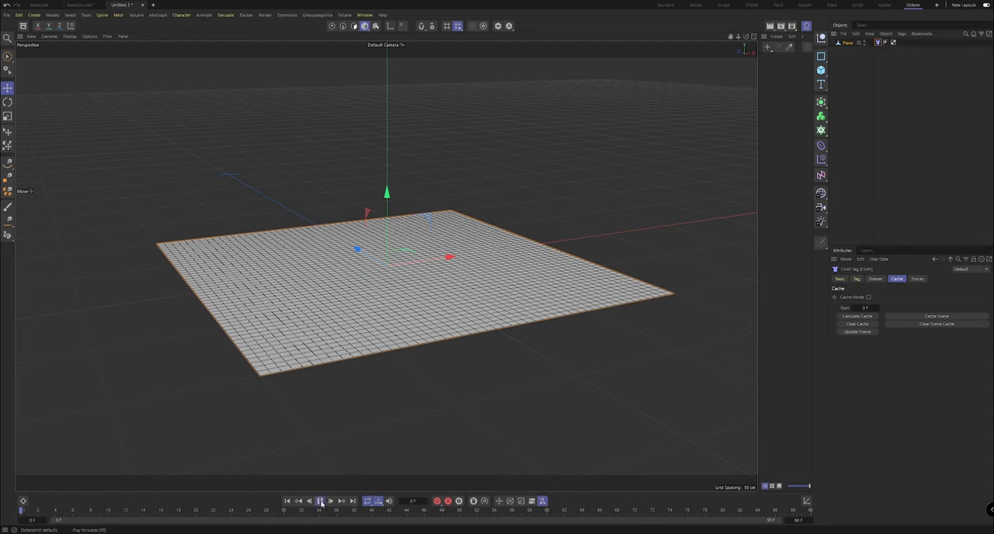
click(321, 501)
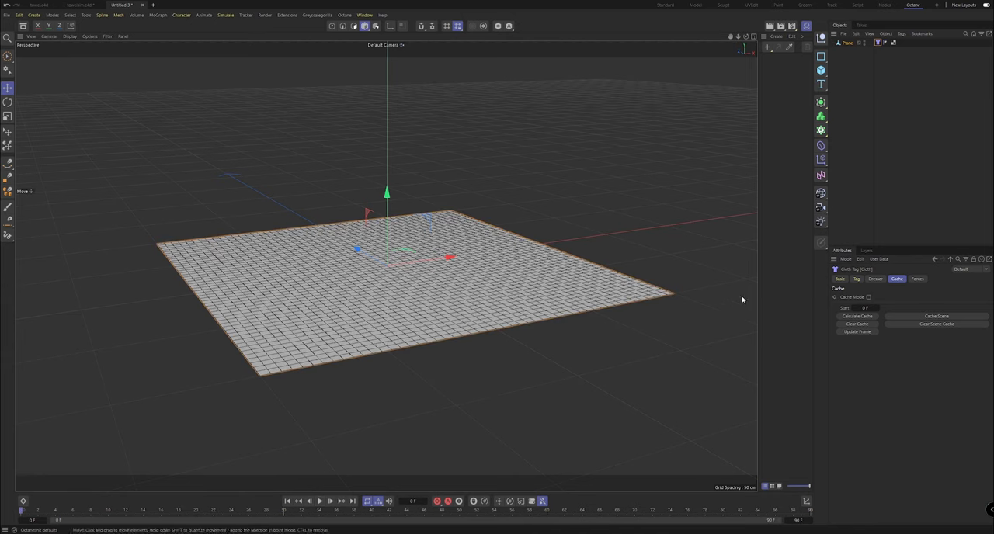
click(844, 288)
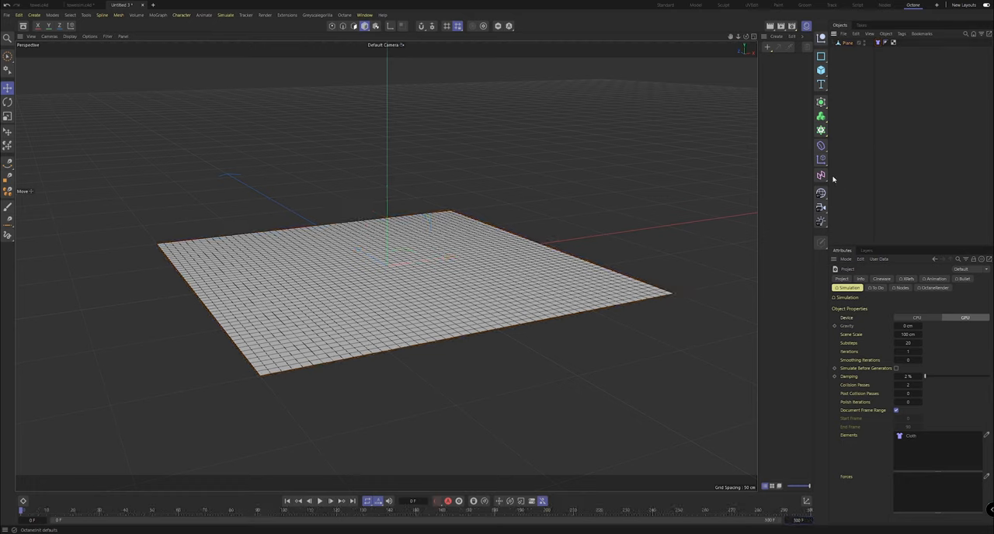
mouse_move(365, 25)
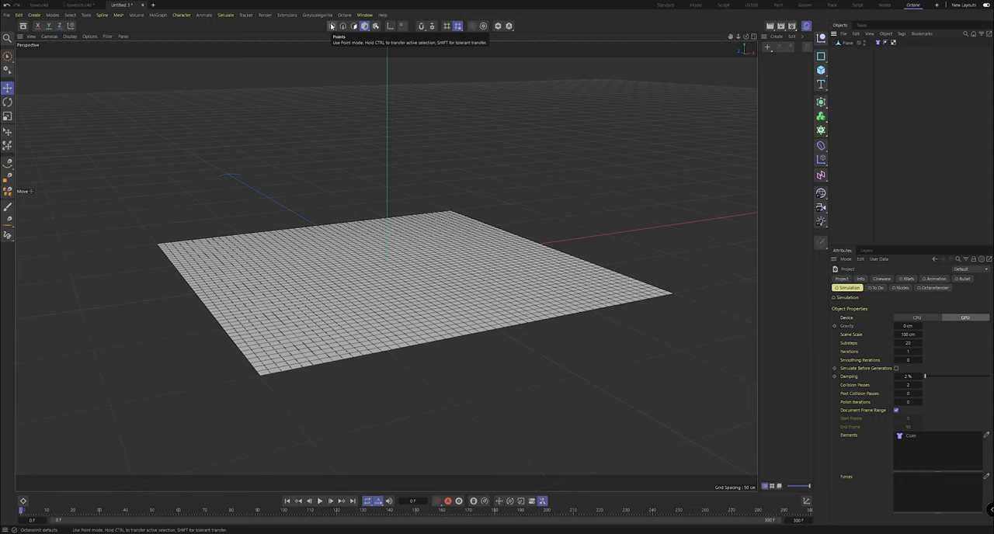
- Add a Rotation force and set its mode to Force with angle speed 2
click(225, 14)
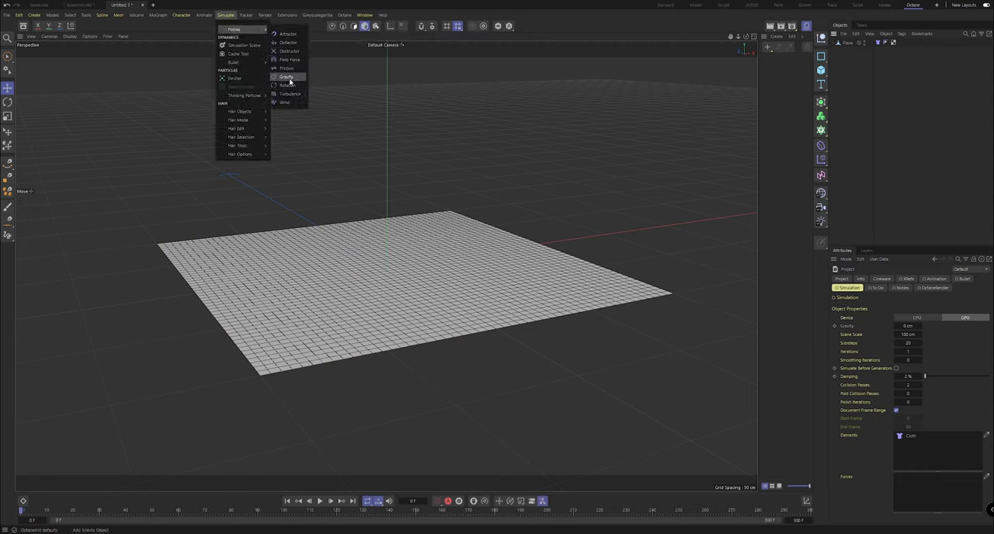
mouse_move(289, 42)
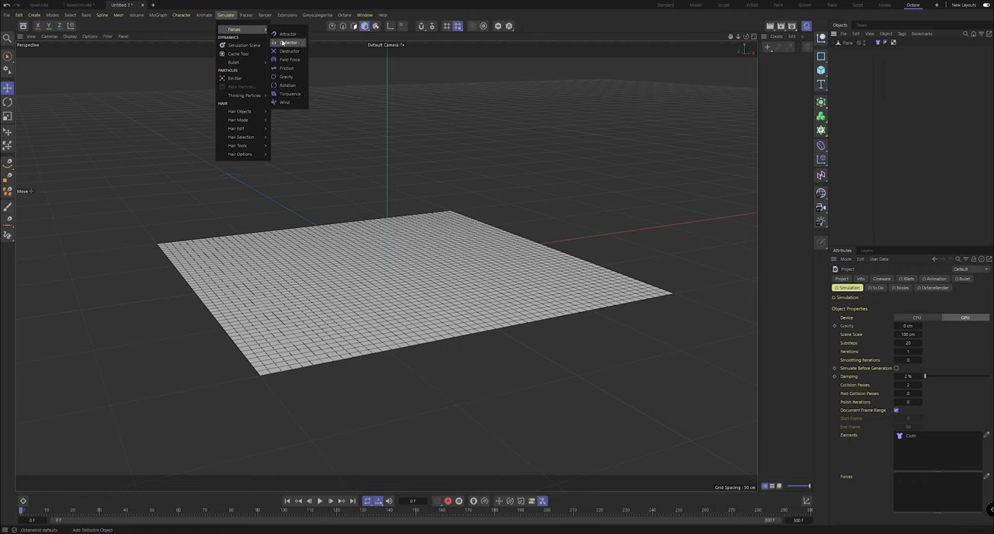
mouse_move(290, 60)
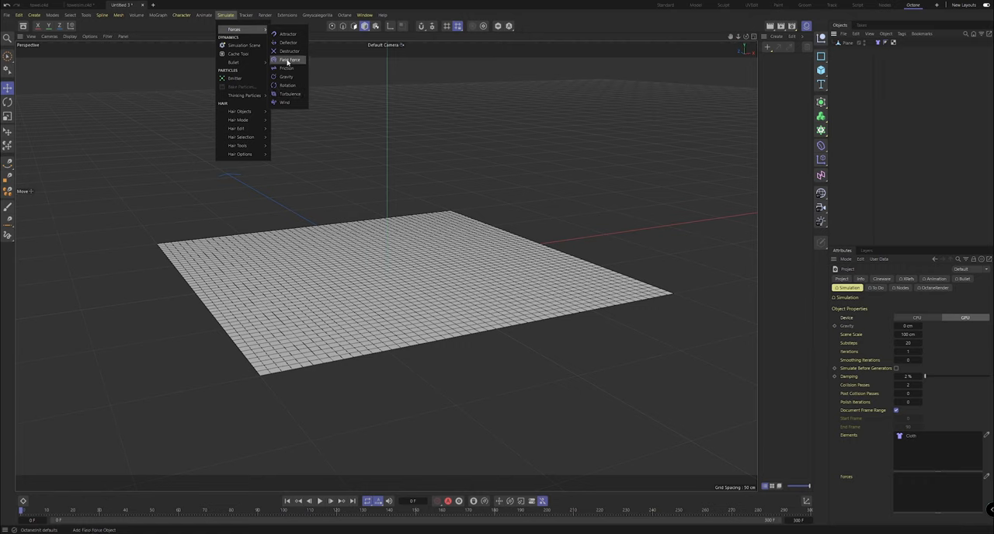
mouse_move(287, 102)
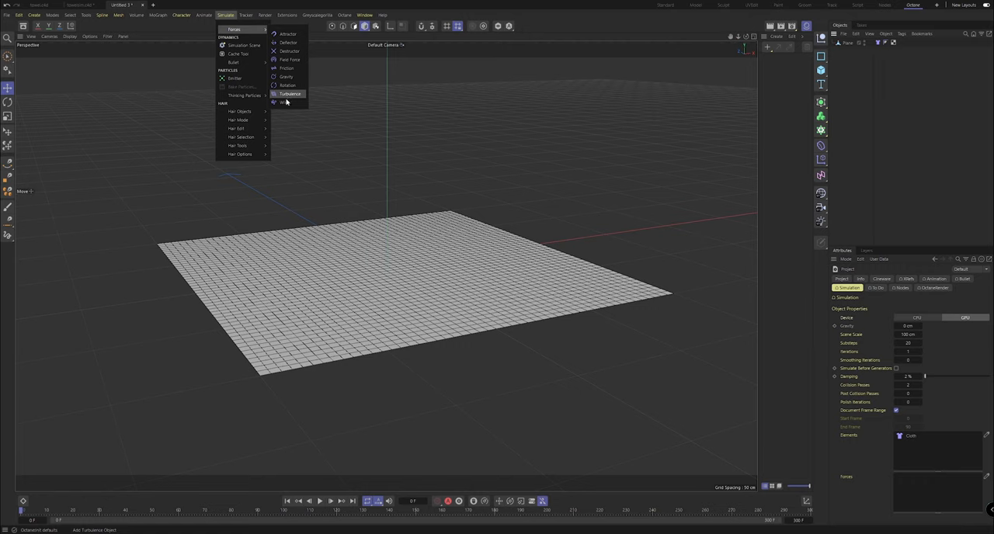
click(287, 85)
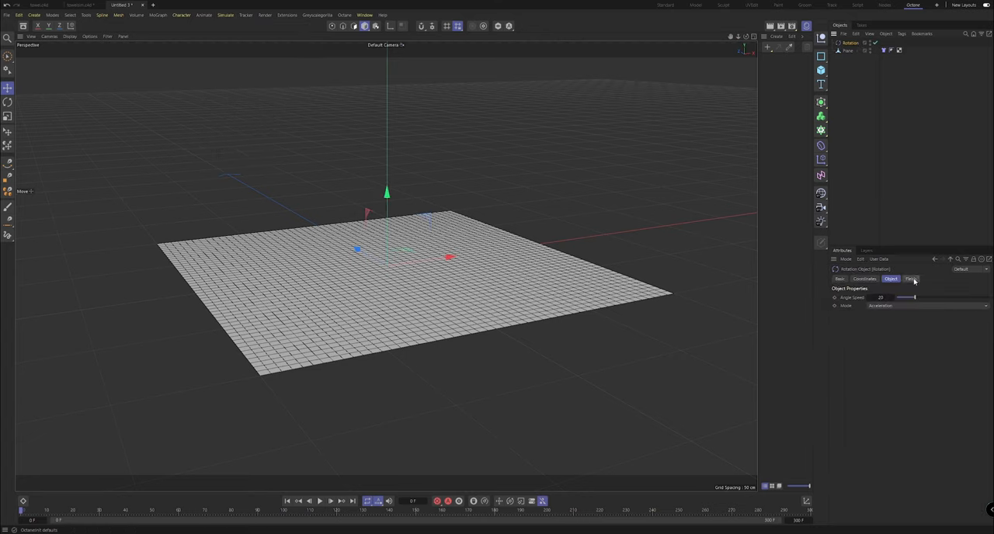
click(910, 279)
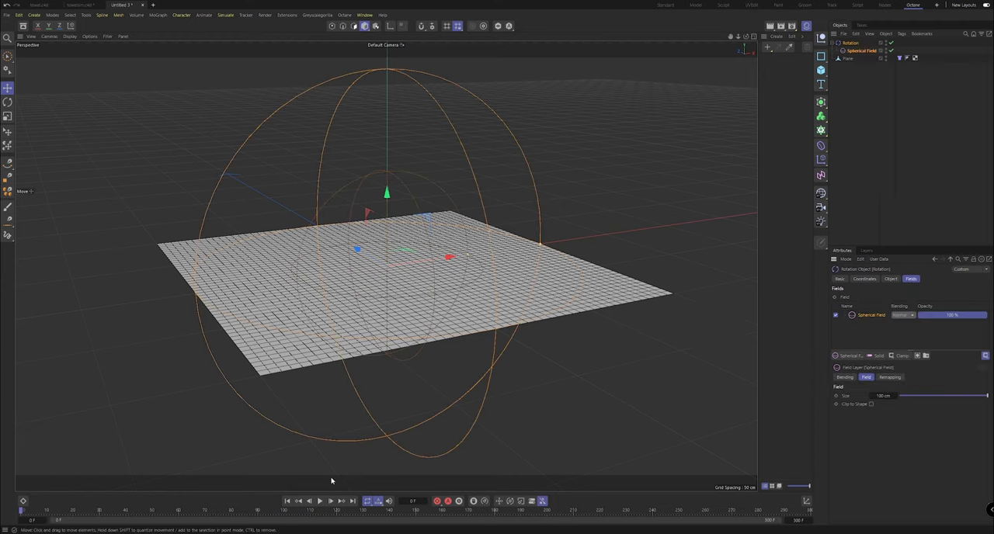
click(861, 51)
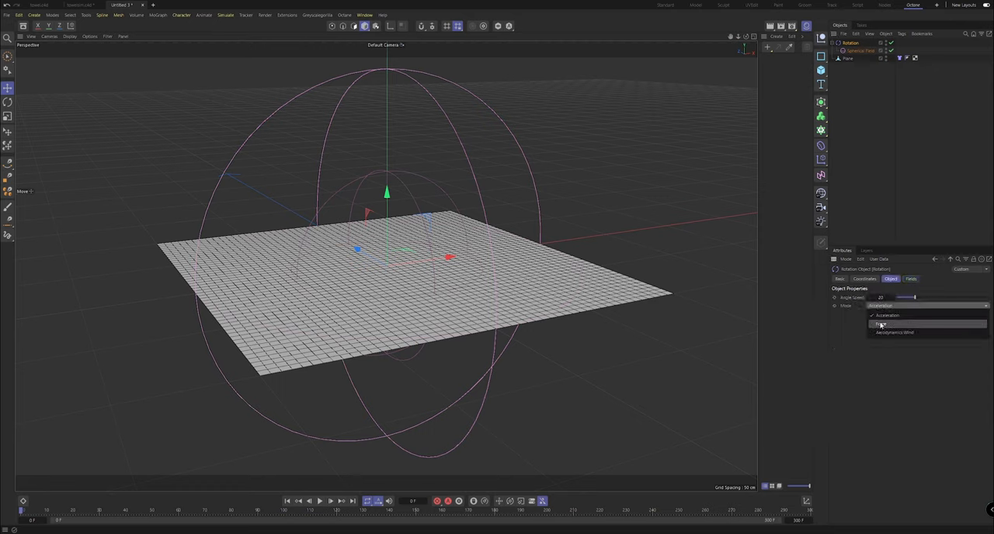
click(880, 324)
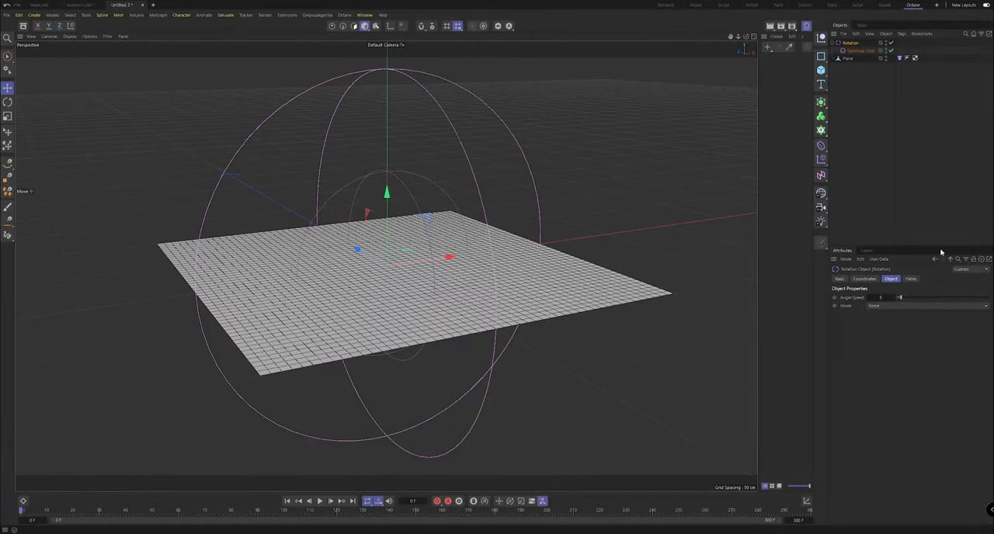
- Set the rotation's Spherical Field size to 20 cm and preview the twist
click(864, 279)
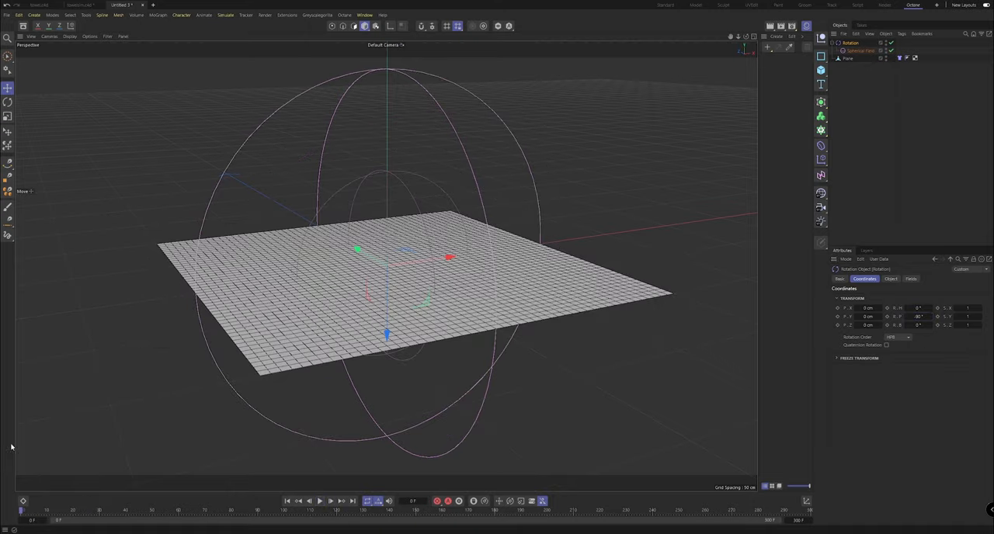
click(892, 278)
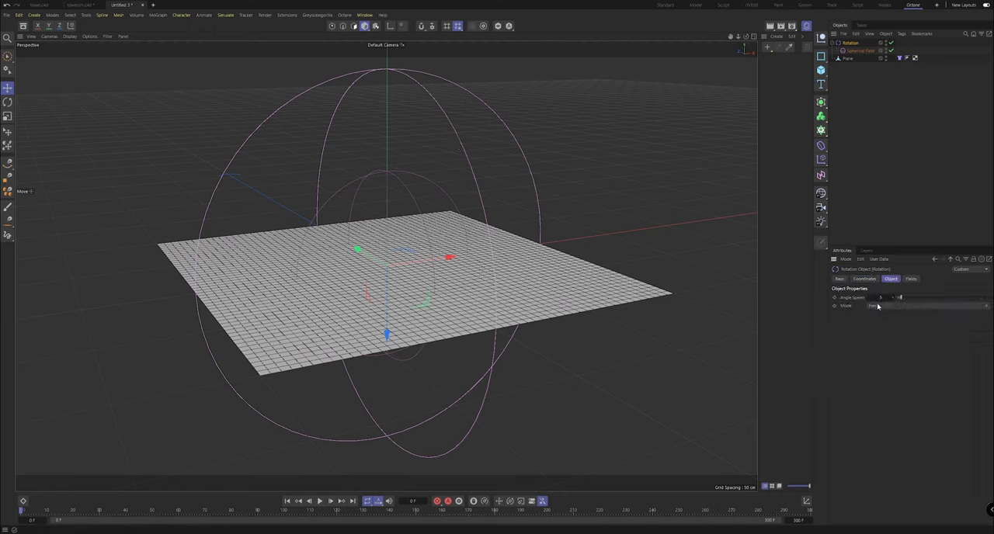
click(910, 278)
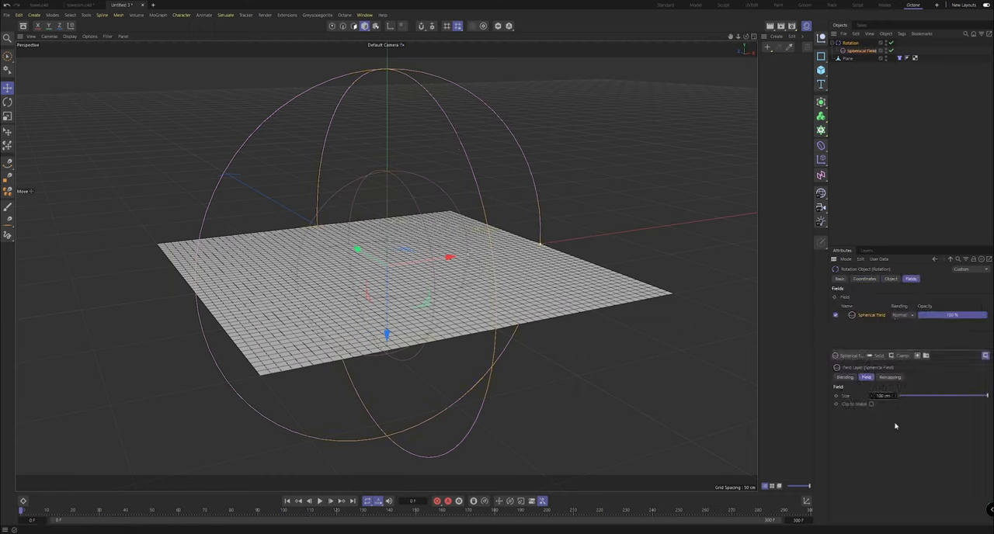
triple_click(883, 396)
text(20)
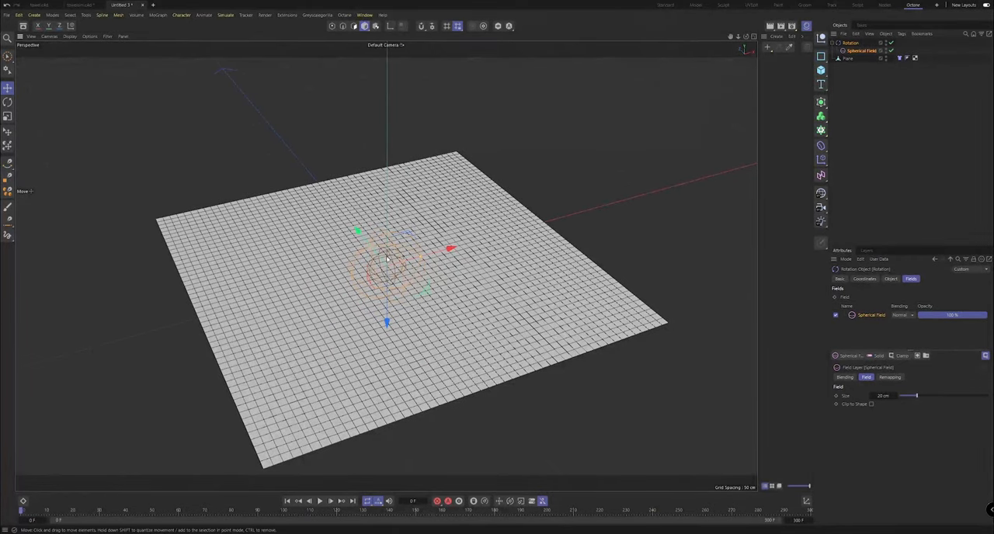
mouse_move(482, 420)
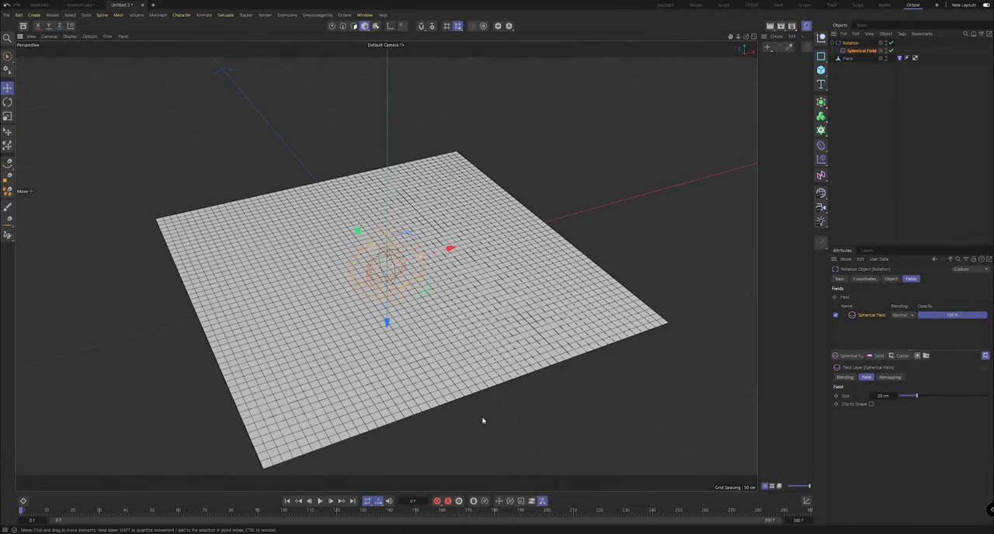
click(320, 501)
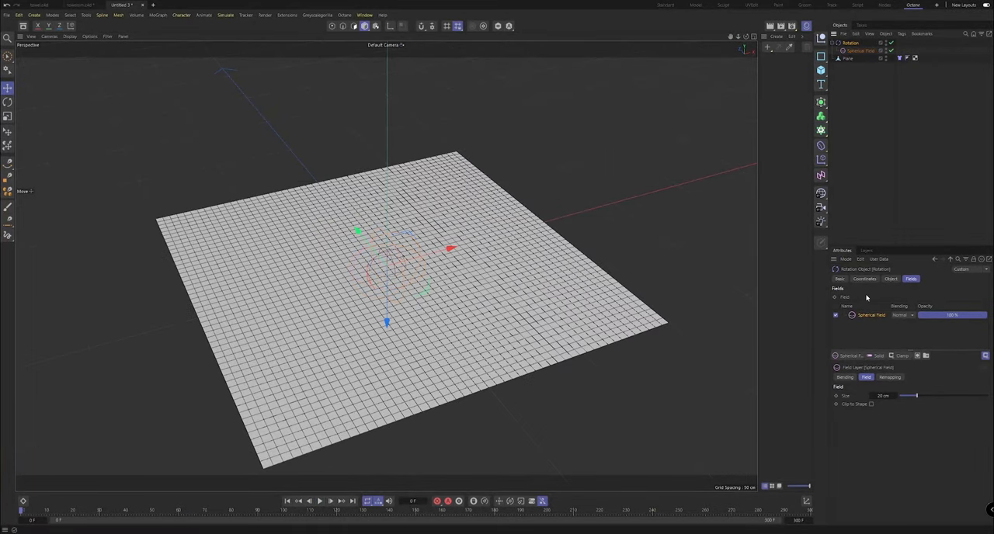
click(891, 279)
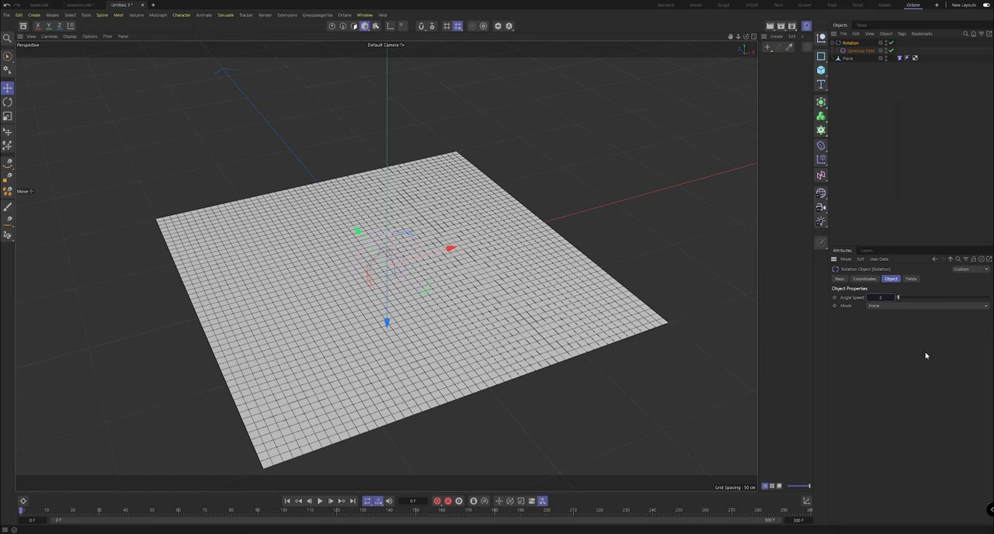
click(319, 501)
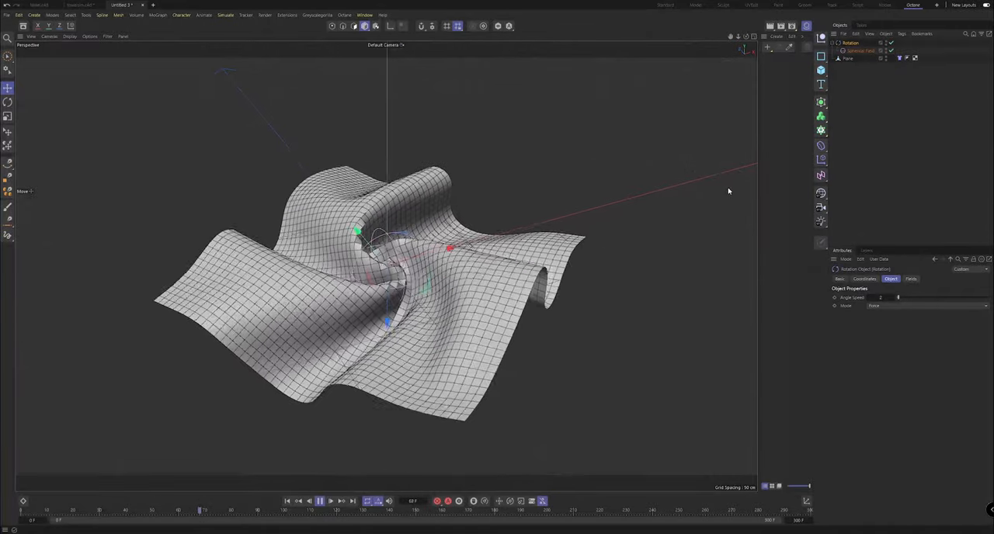
click(320, 501)
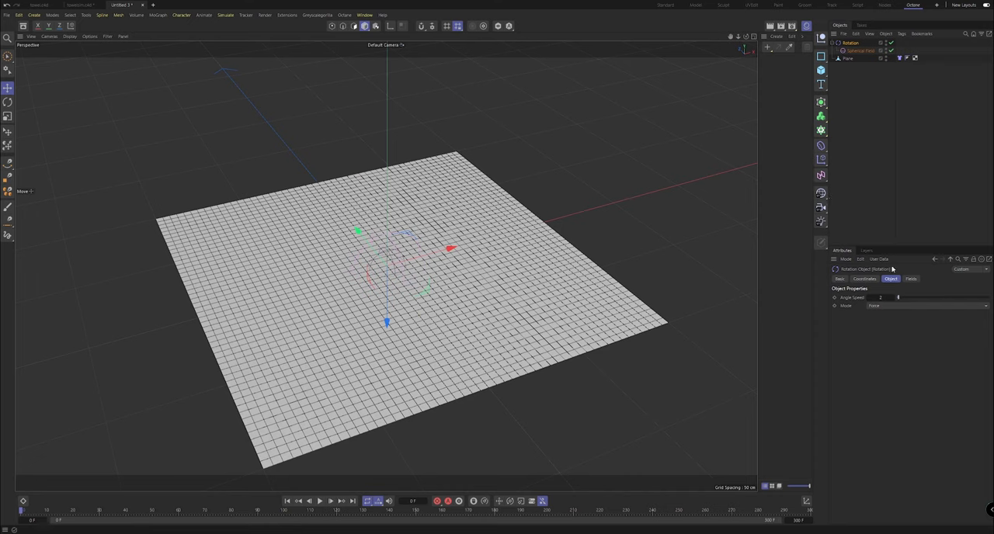
- Set the Cloth tag's Bendiness to 30 and Stretchiness to 5
click(911, 279)
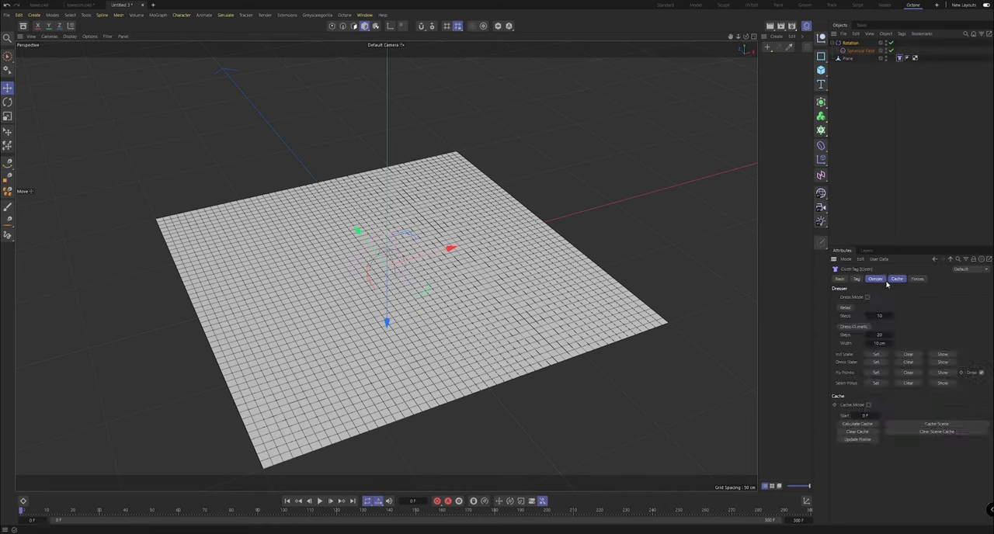
click(876, 279)
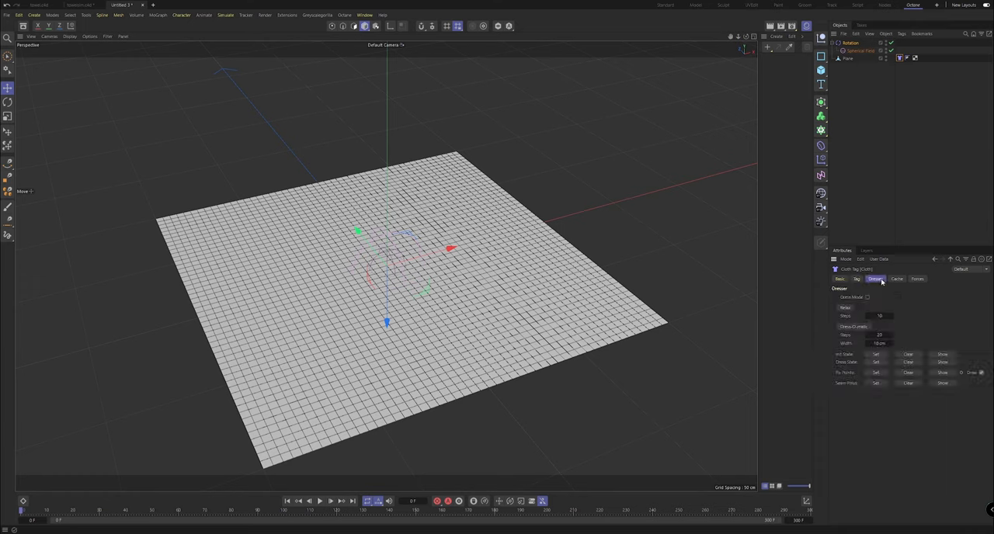
click(857, 279)
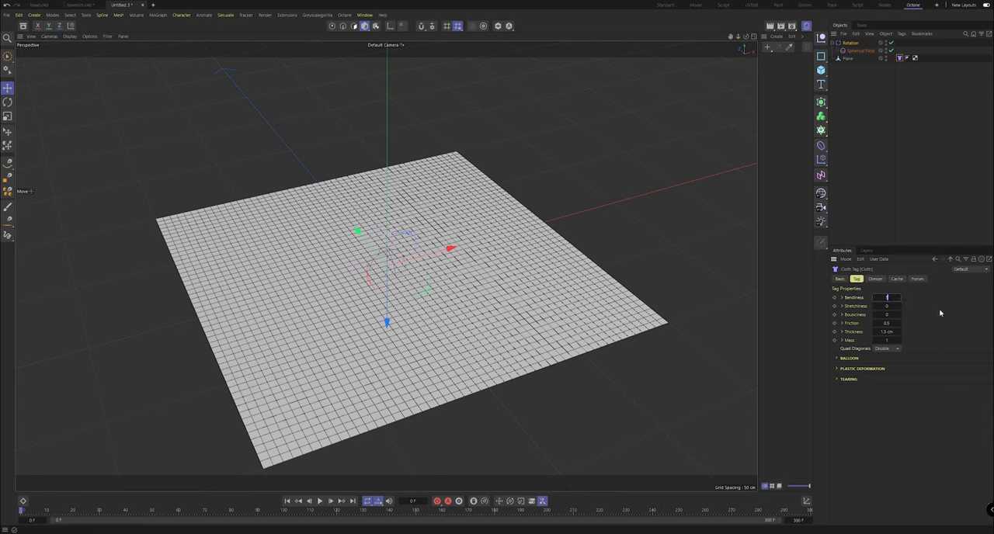
click(320, 501)
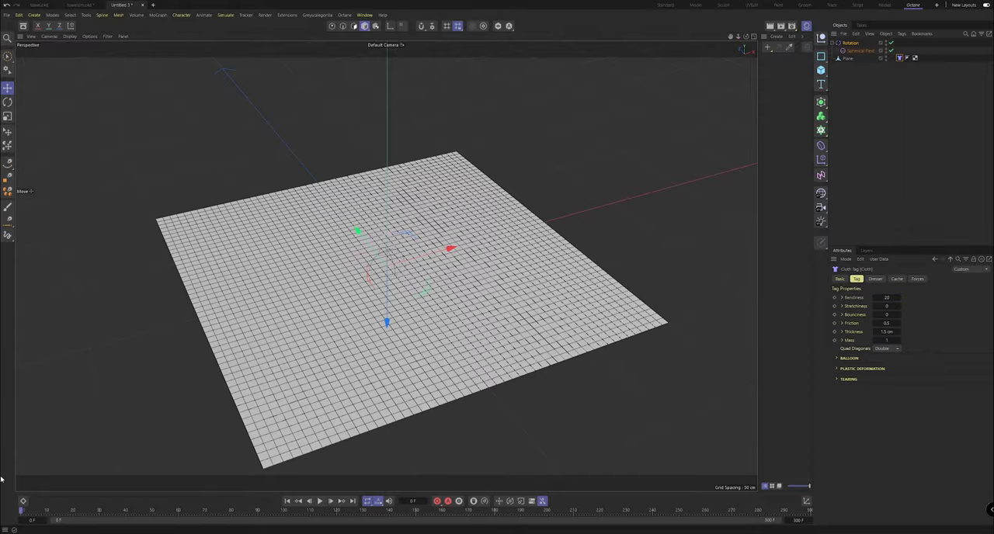
- Replay the simulation to watch the plane swirl into a spiral by frame 50
click(320, 501)
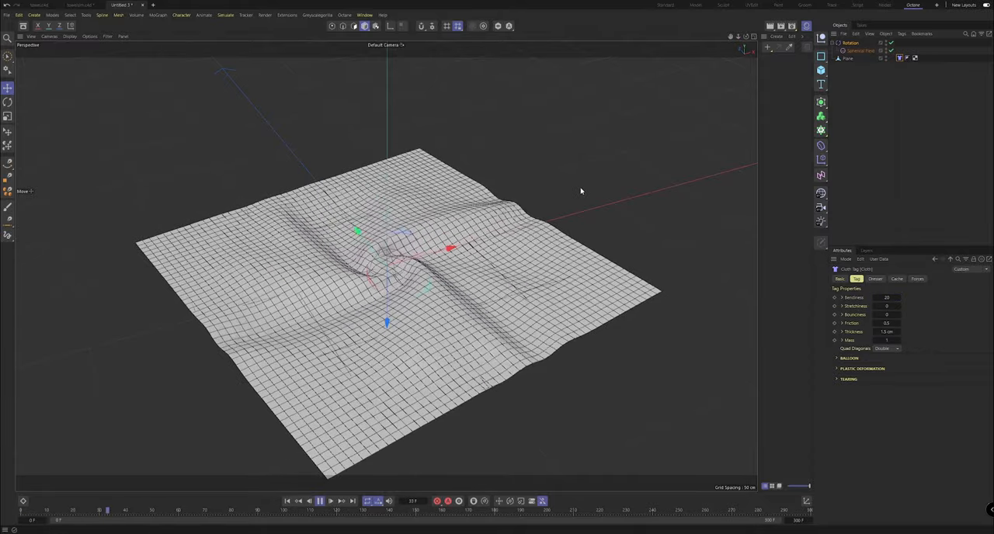
click(319, 501)
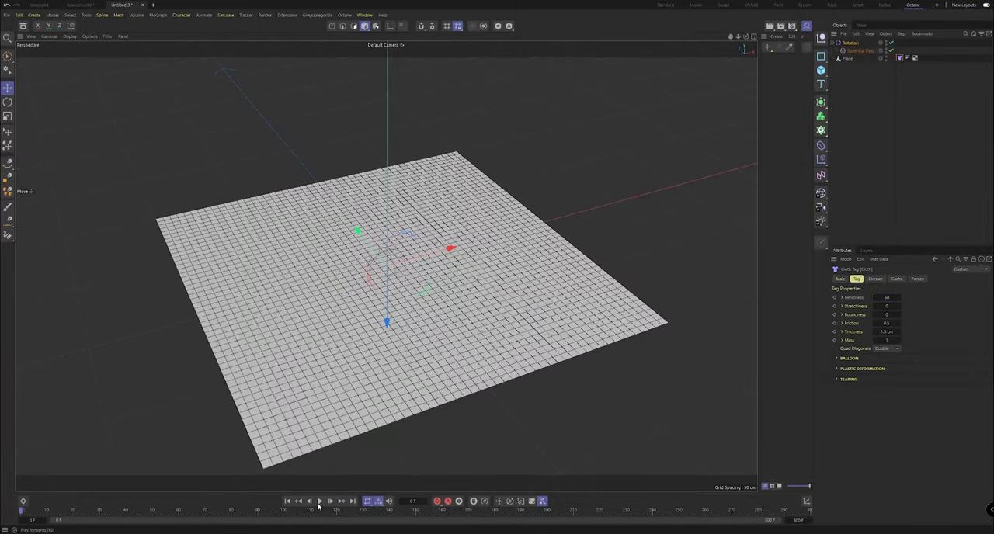
click(319, 501)
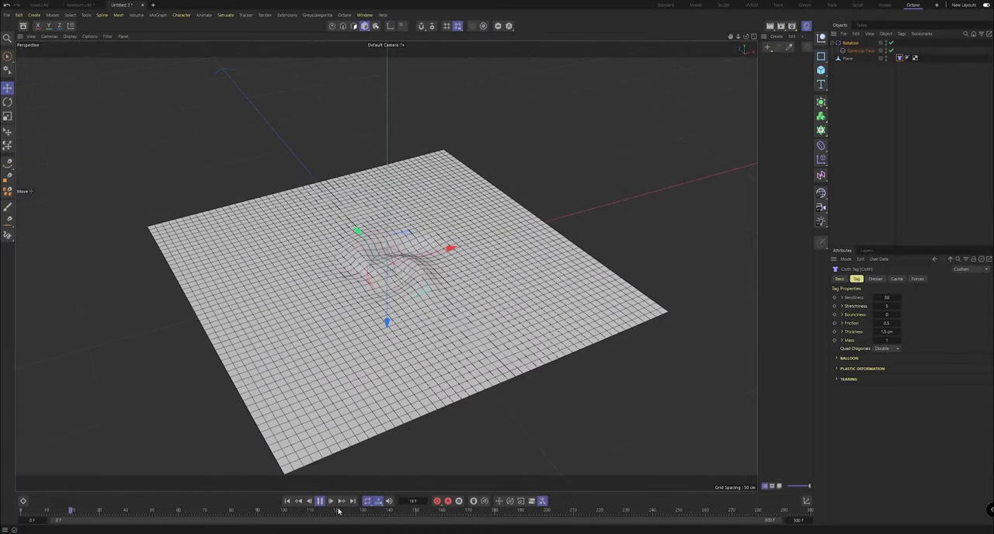
click(320, 501)
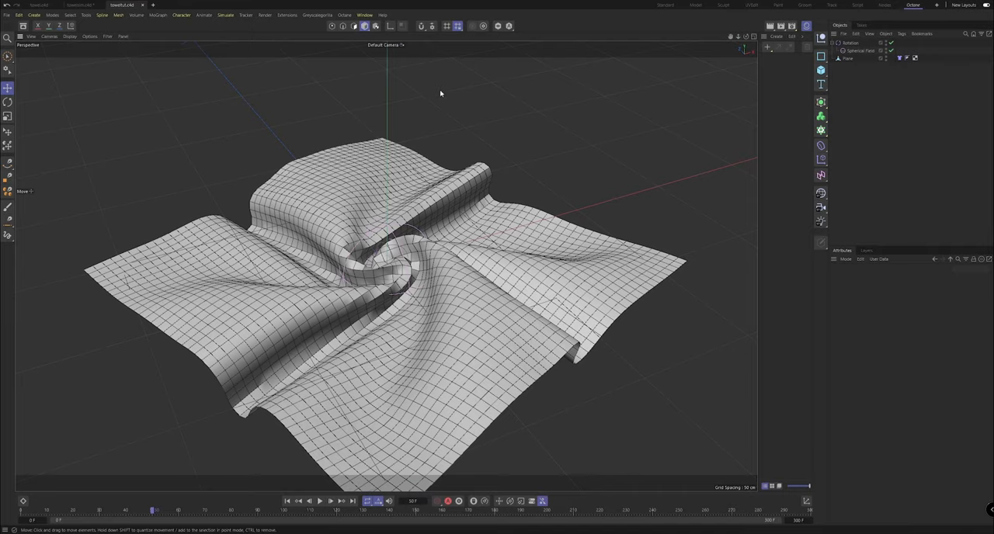
- Parent the plane under a Cloth Surface, nested inside a Subdivision Surface
drag(441, 94, 386, 267)
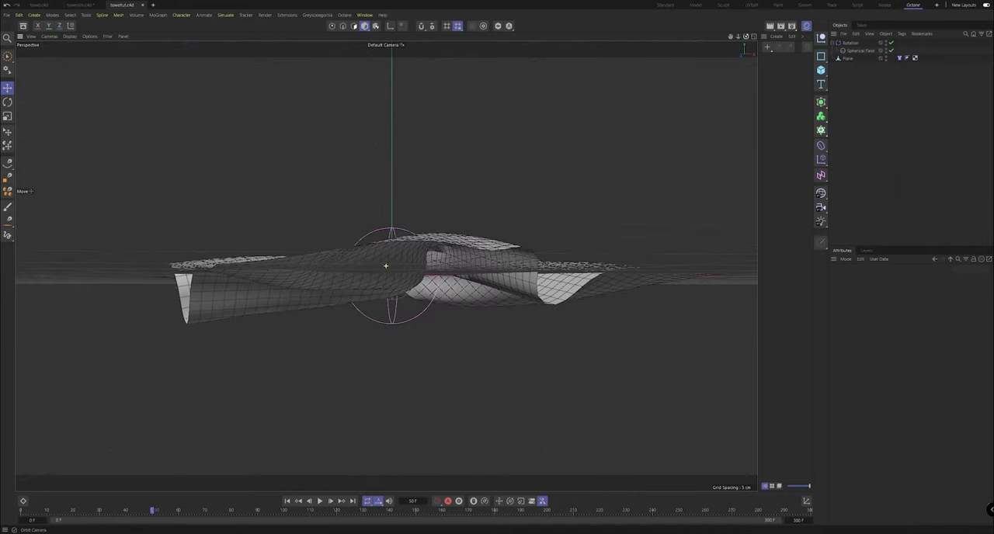
click(821, 102)
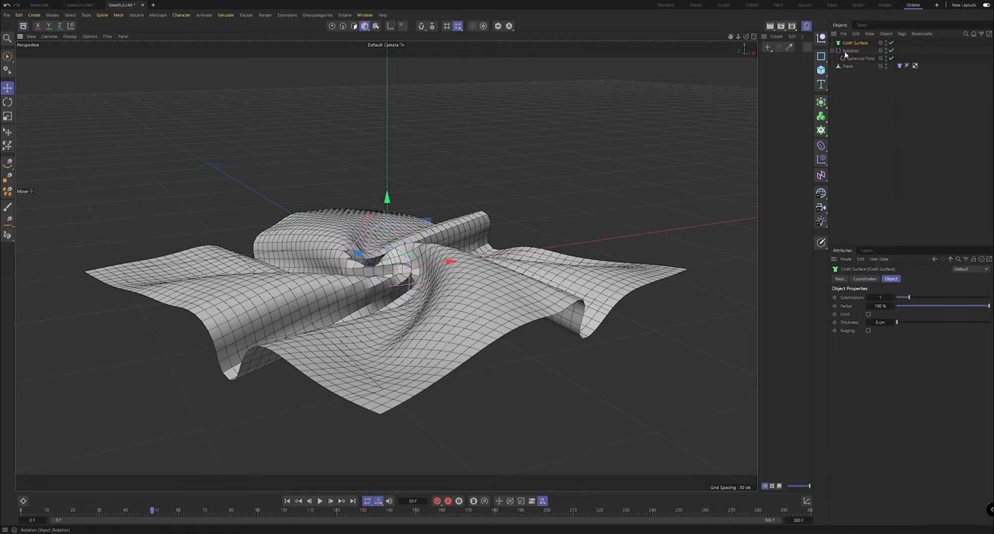
click(849, 50)
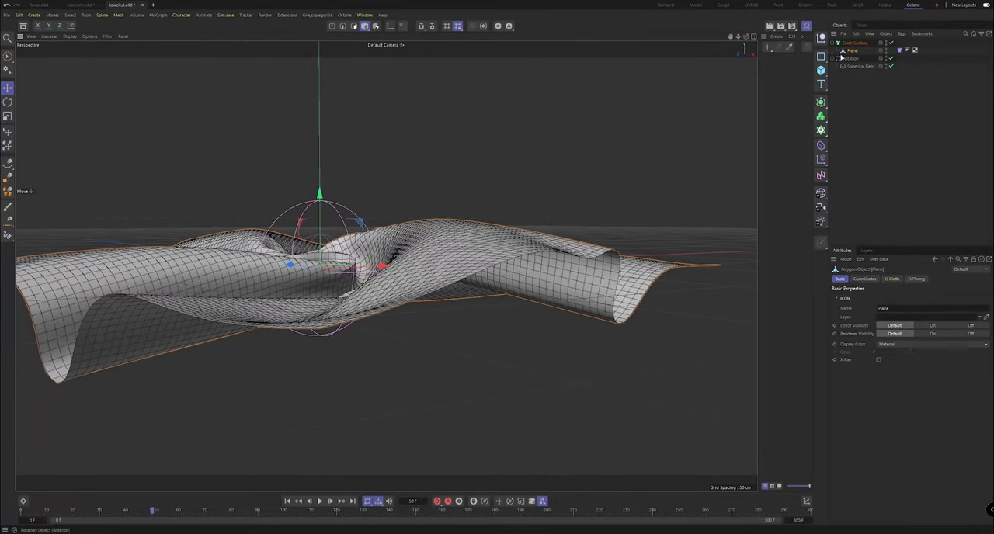
click(856, 43)
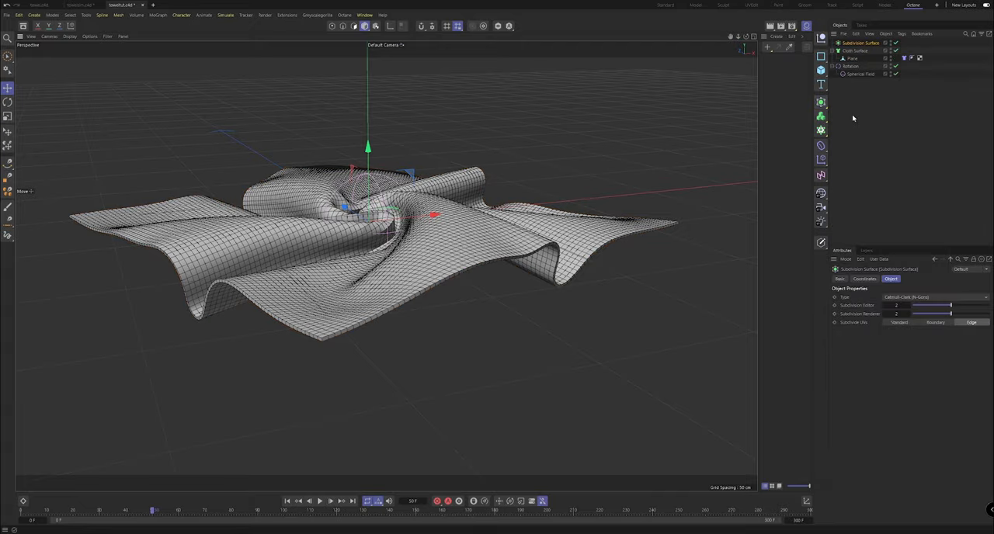
click(860, 50)
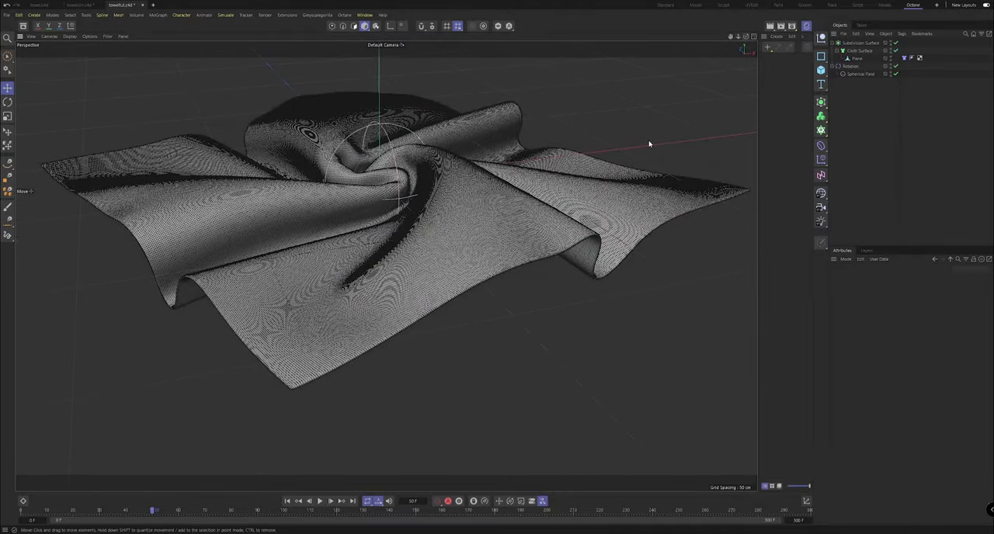
- Cache Scene from the Cloth tag's Cache tab and play back the cached twist
click(319, 501)
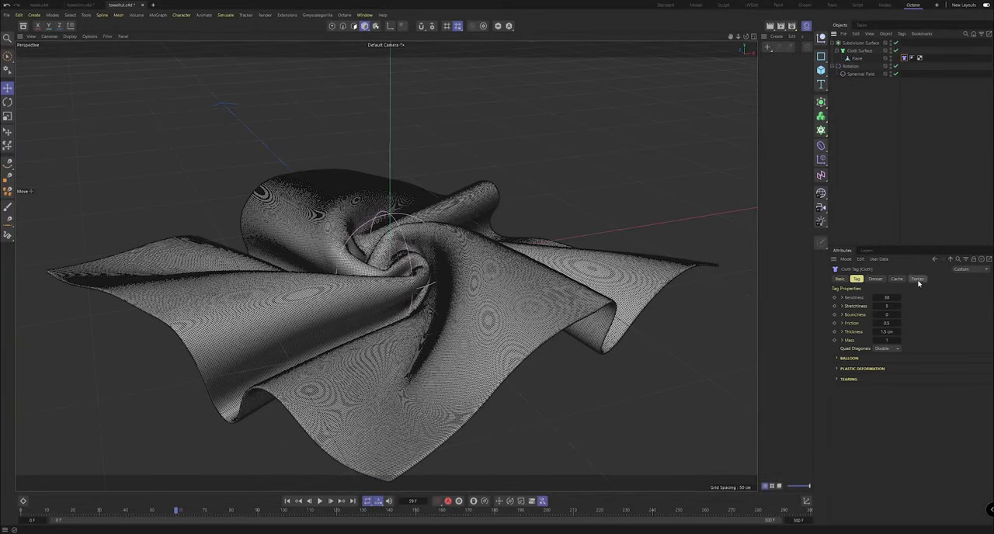
click(897, 279)
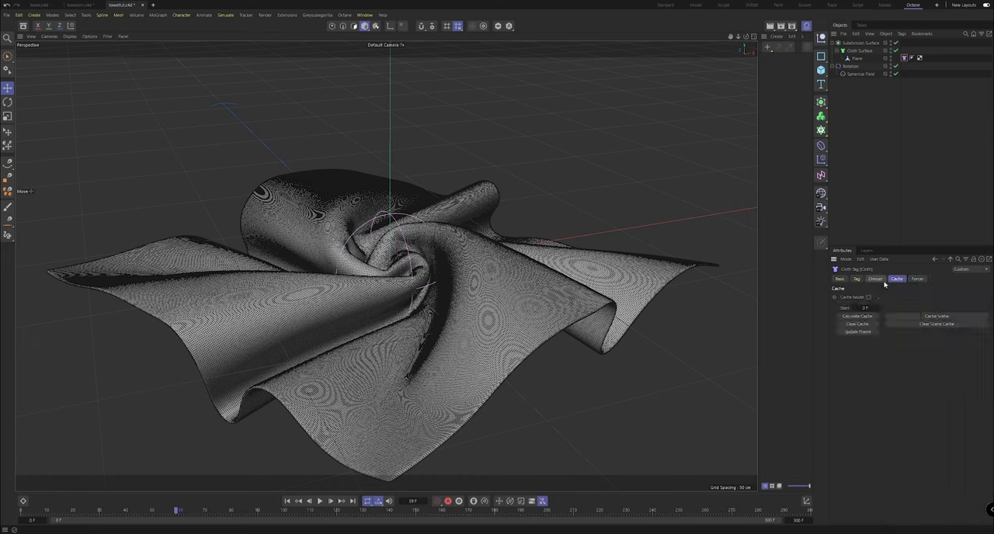
mouse_move(913, 312)
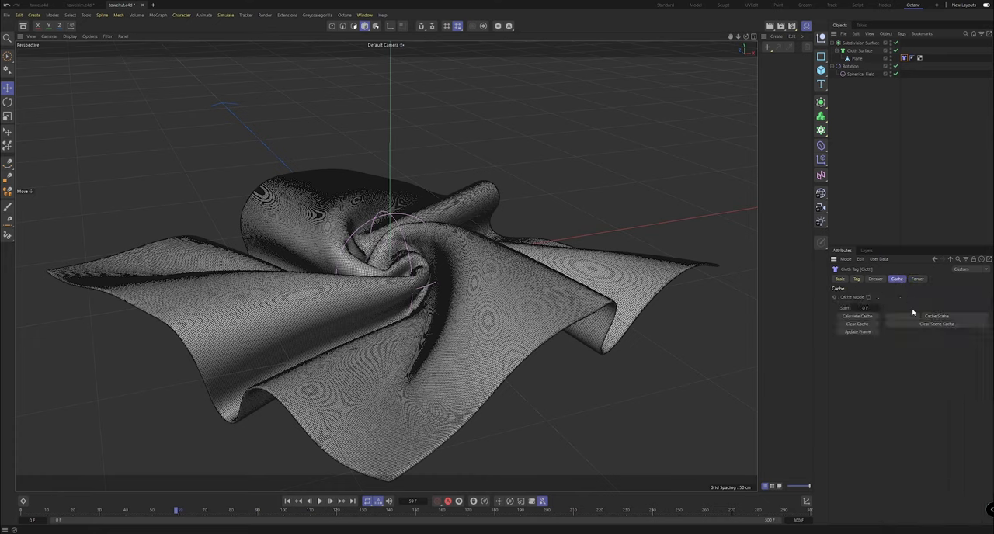
click(857, 316)
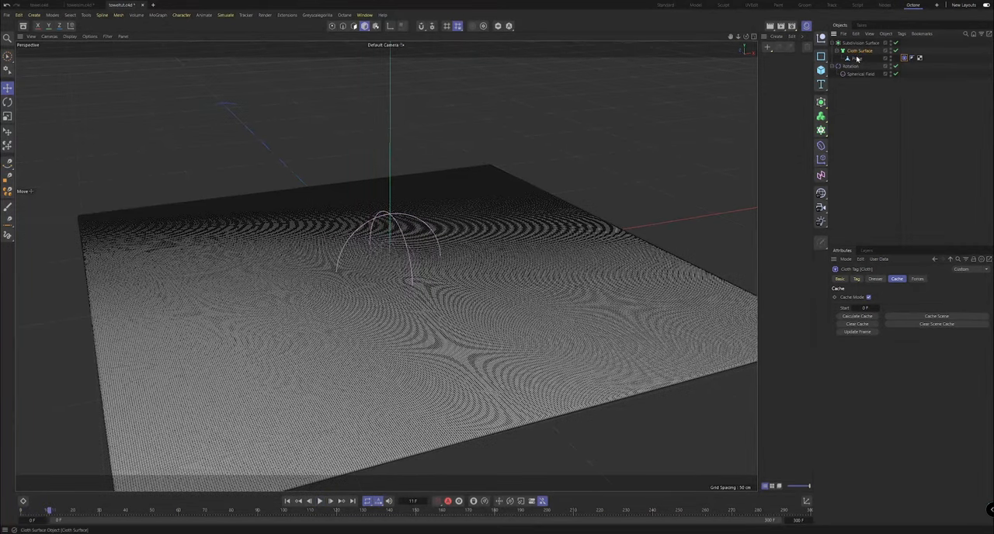
click(319, 501)
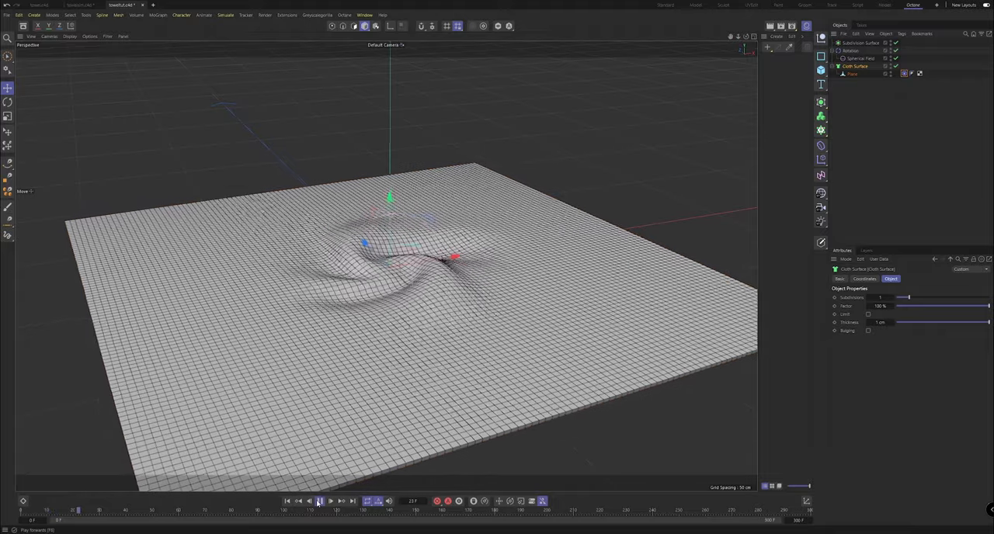
click(319, 501)
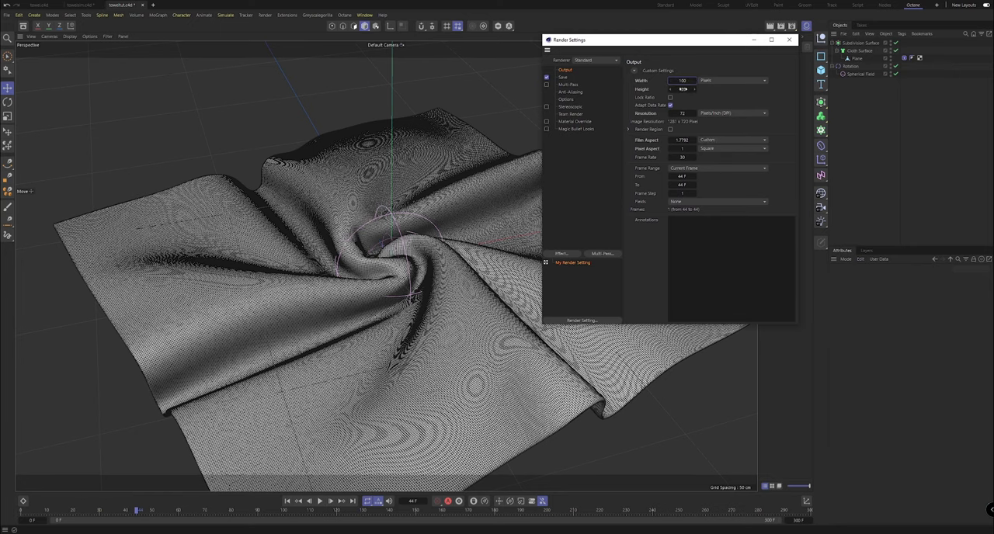
- Set output to 1000 × 1000 px and switch the renderer to Octane Renderer
click(595, 60)
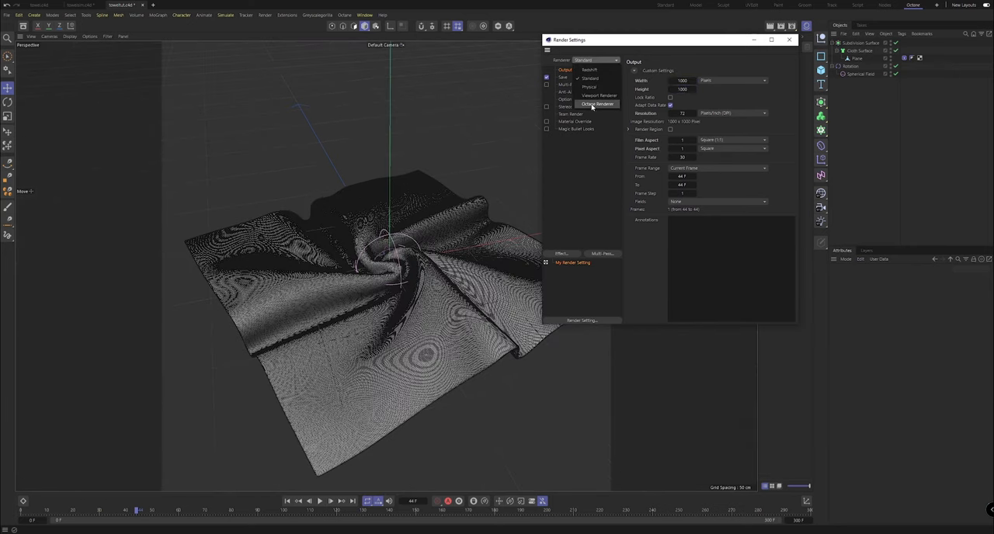
click(790, 39)
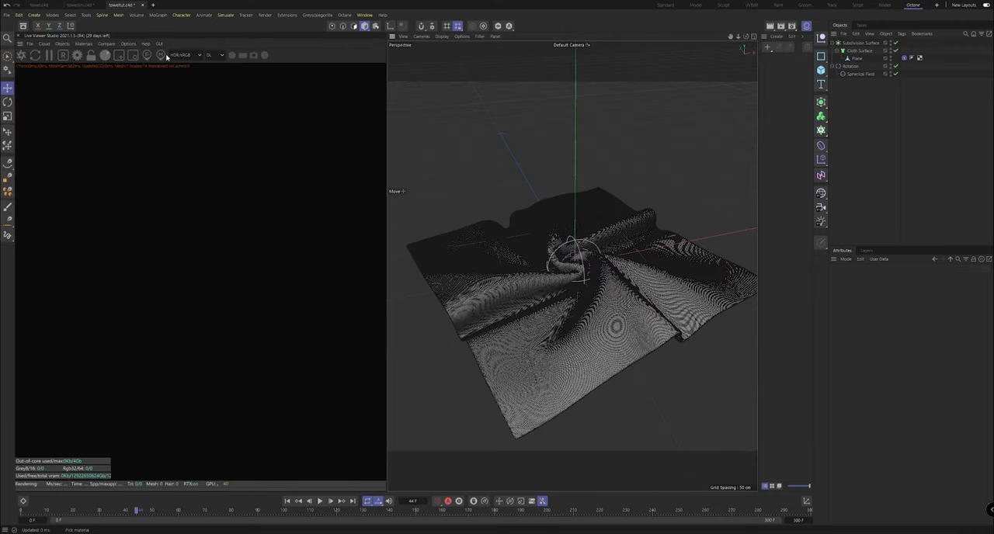
- Switch the Octane kernel to path tracing, change max samples, and add an Octane Camera
click(215, 54)
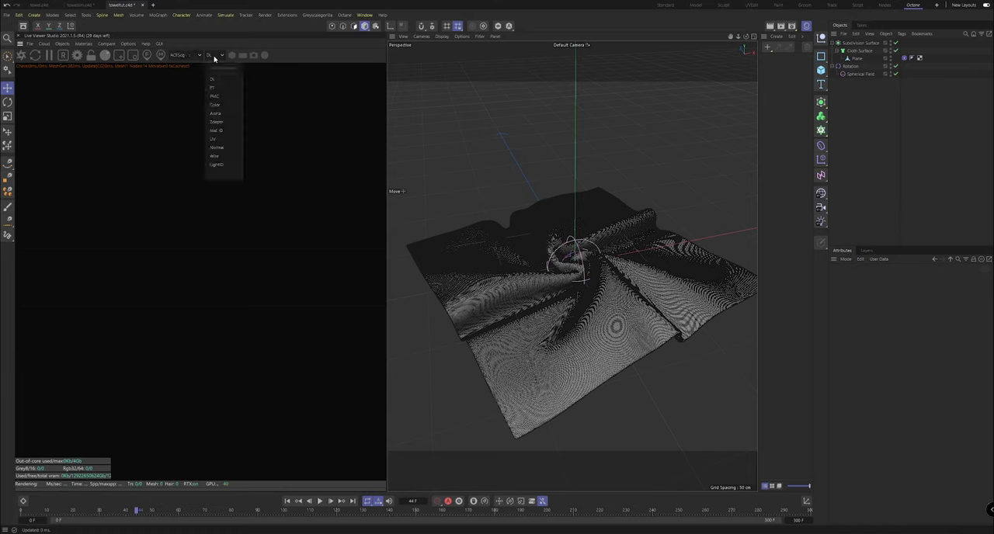
click(212, 87)
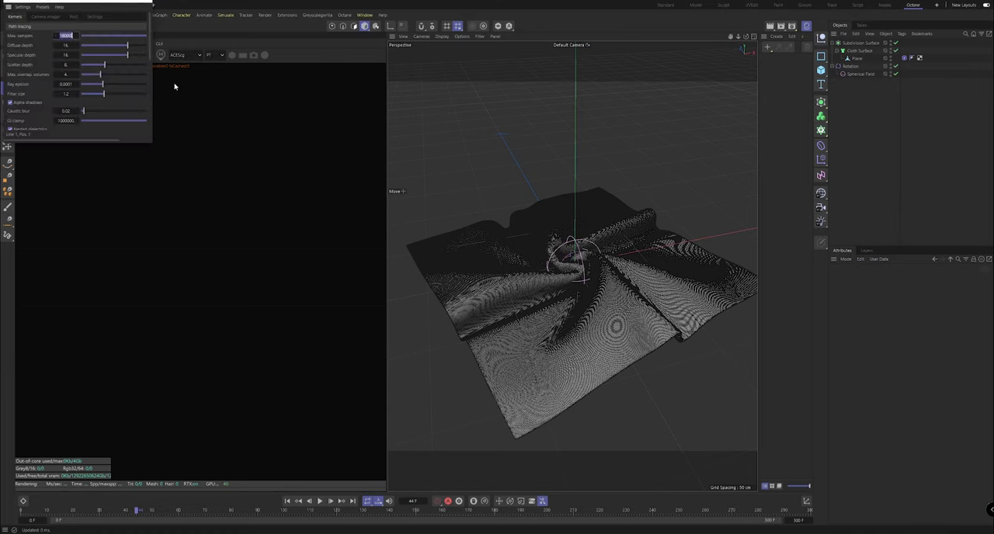
triple_click(66, 121)
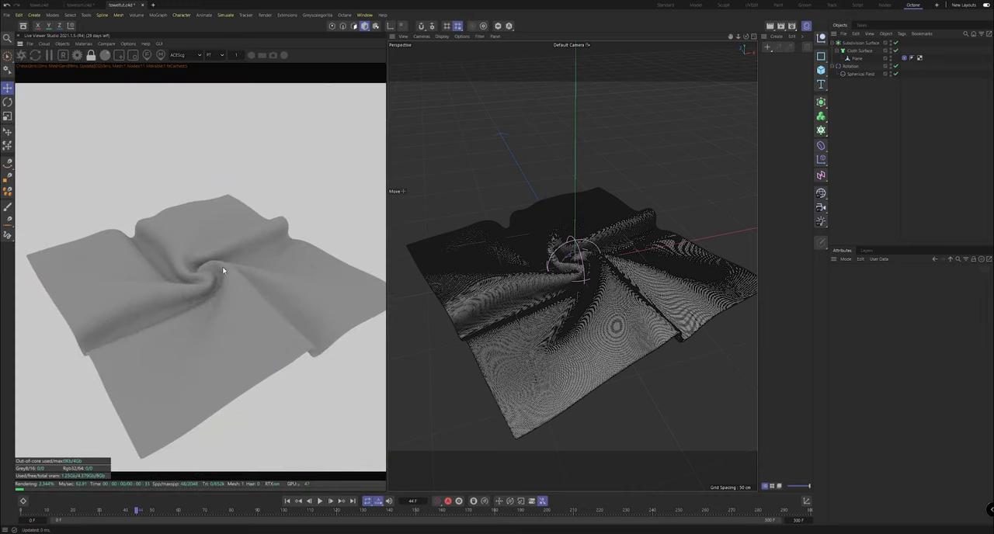
click(62, 44)
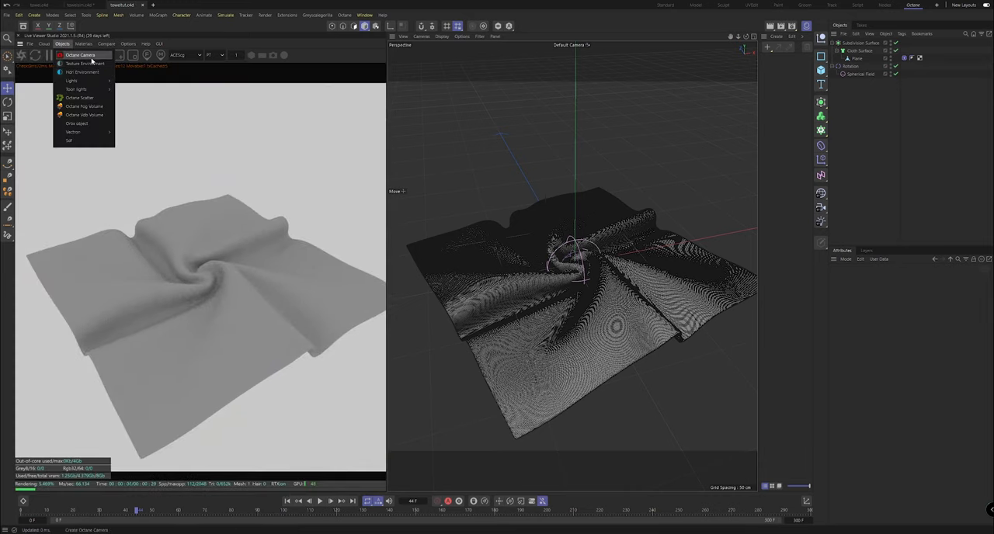
click(78, 54)
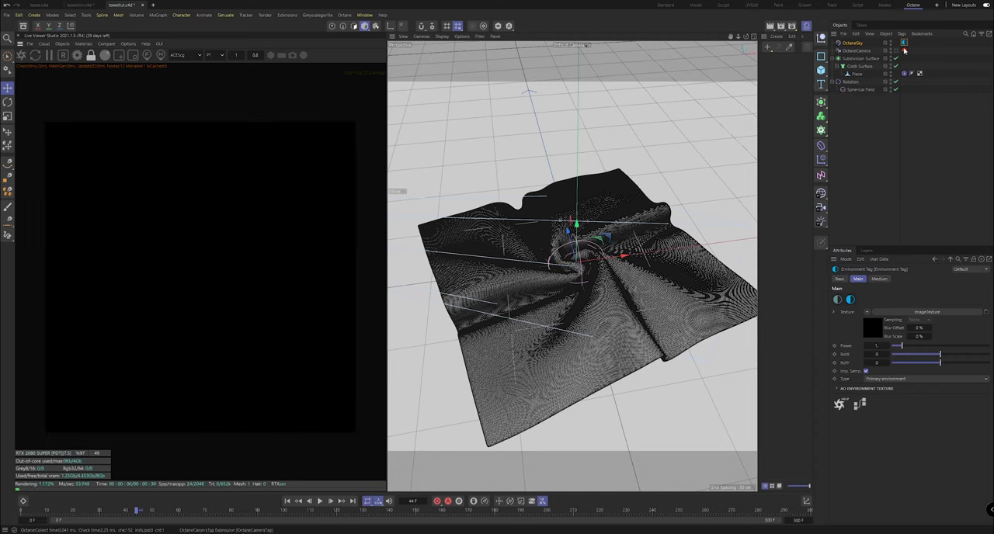
- Load the Creative Office HDRI into the OctaneSky texture and adjust the Environment tag's RotX
click(873, 327)
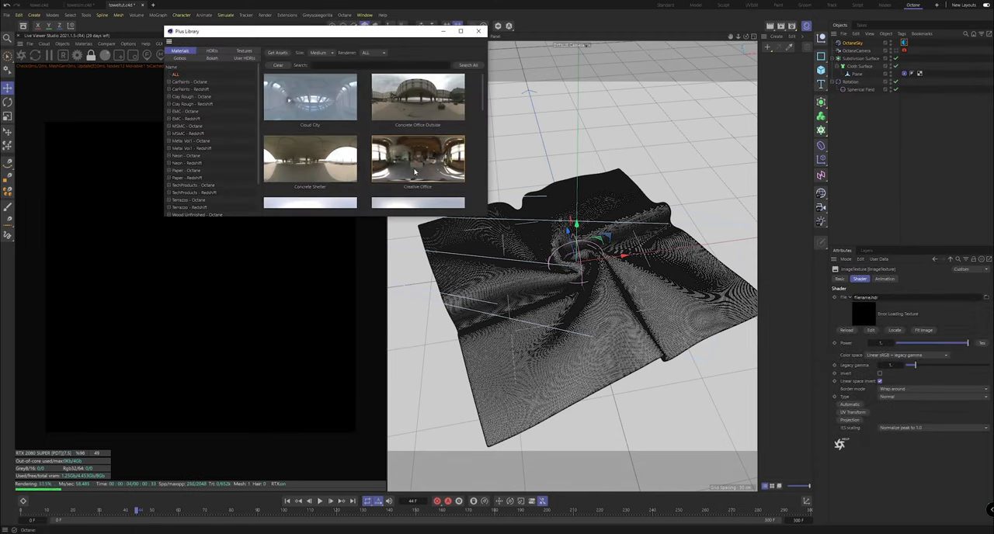
double_click(417, 159)
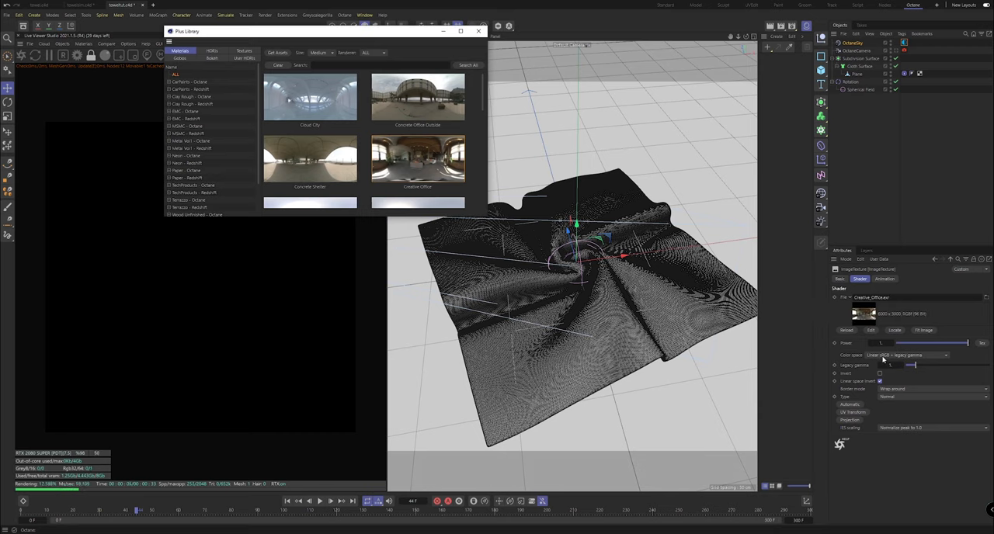
click(905, 355)
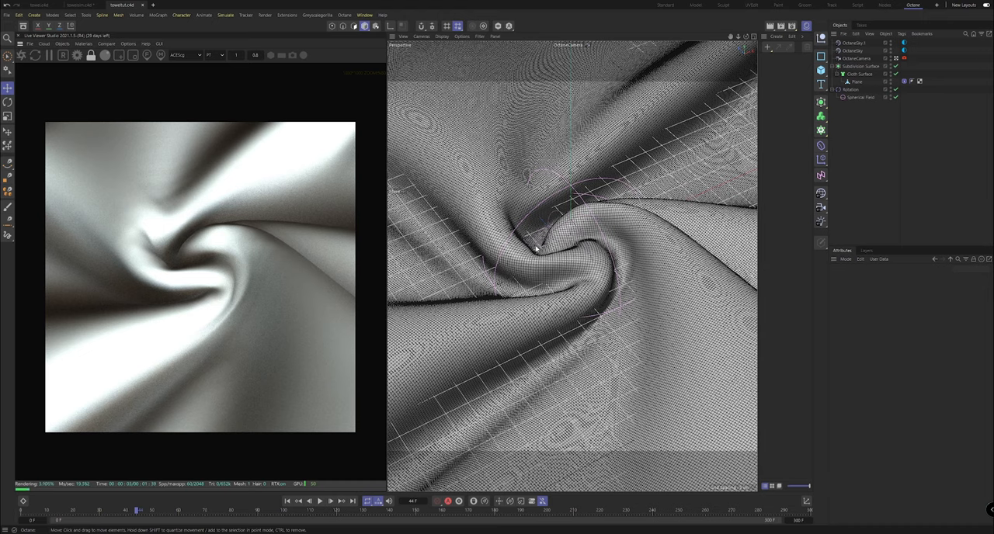
mouse_move(596, 225)
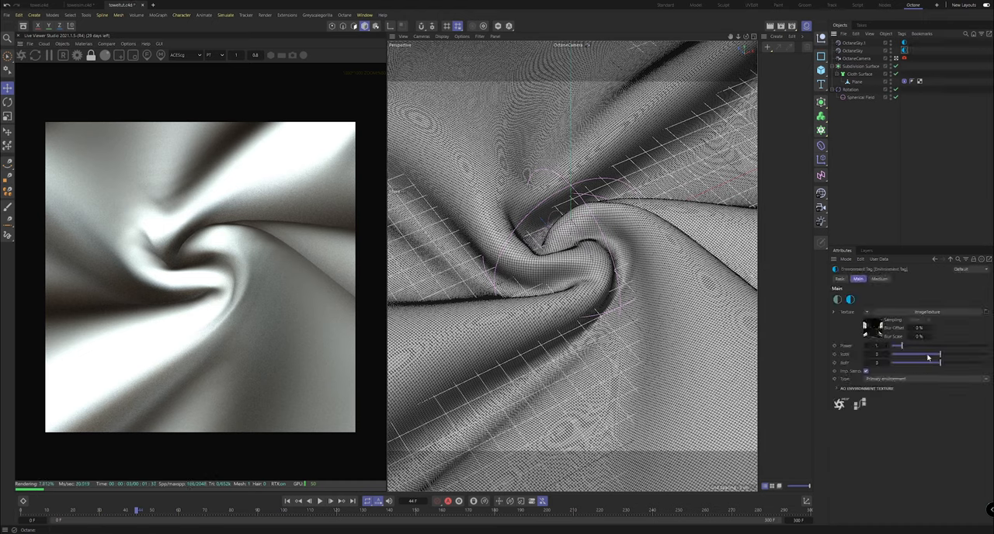
drag(894, 355, 959, 355)
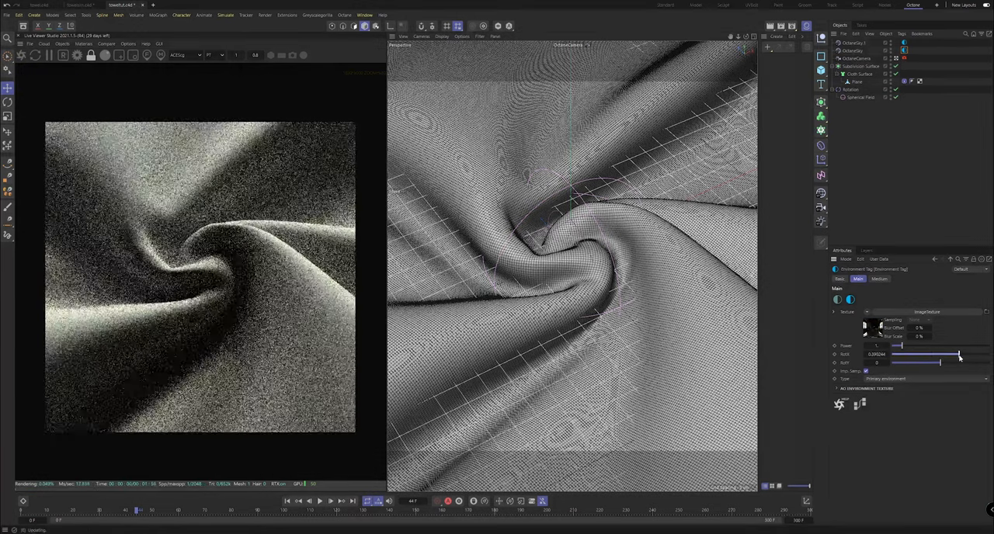
drag(960, 355, 940, 354)
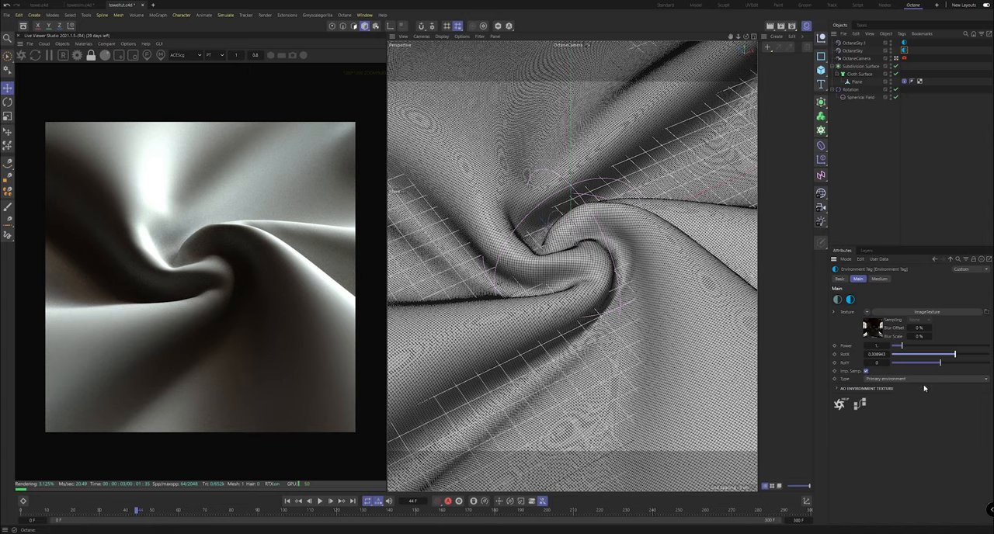
drag(940, 355, 958, 355)
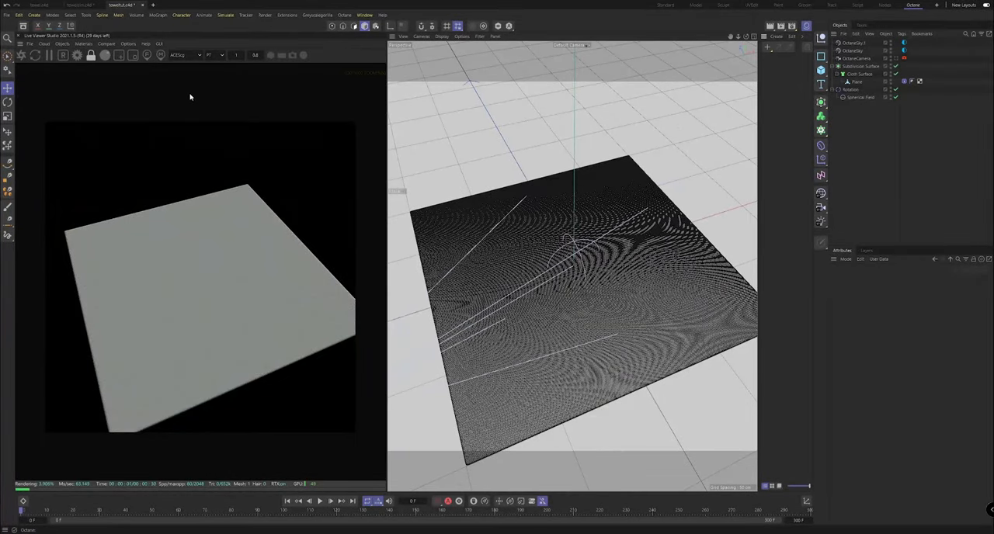
- Rewind to frame 0 and open the towel bump texture from the september folder
click(84, 43)
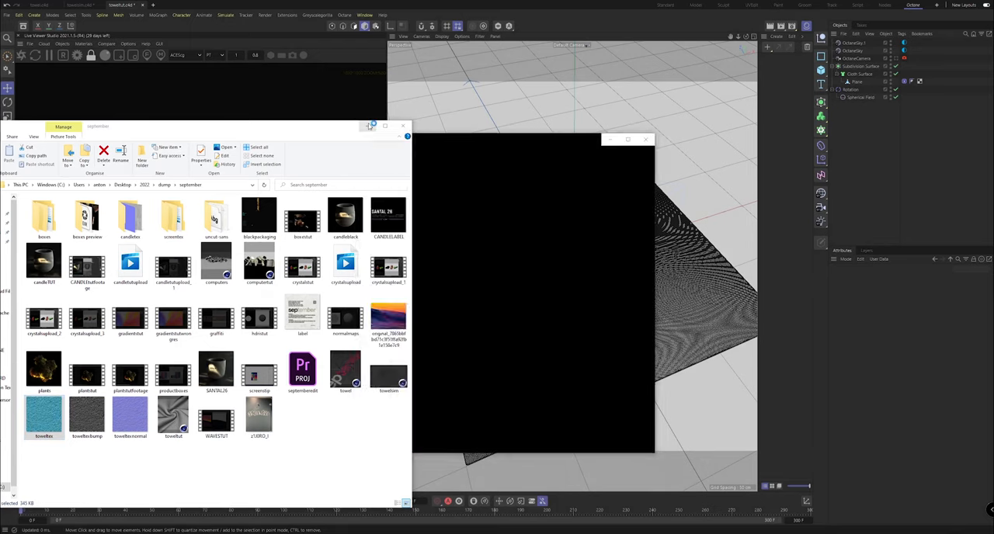
click(403, 126)
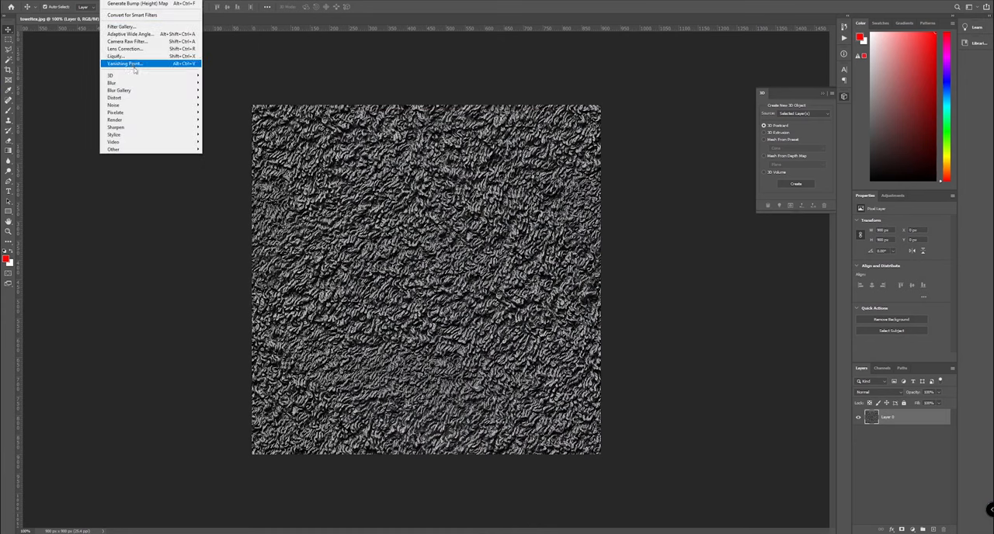
mouse_move(111, 76)
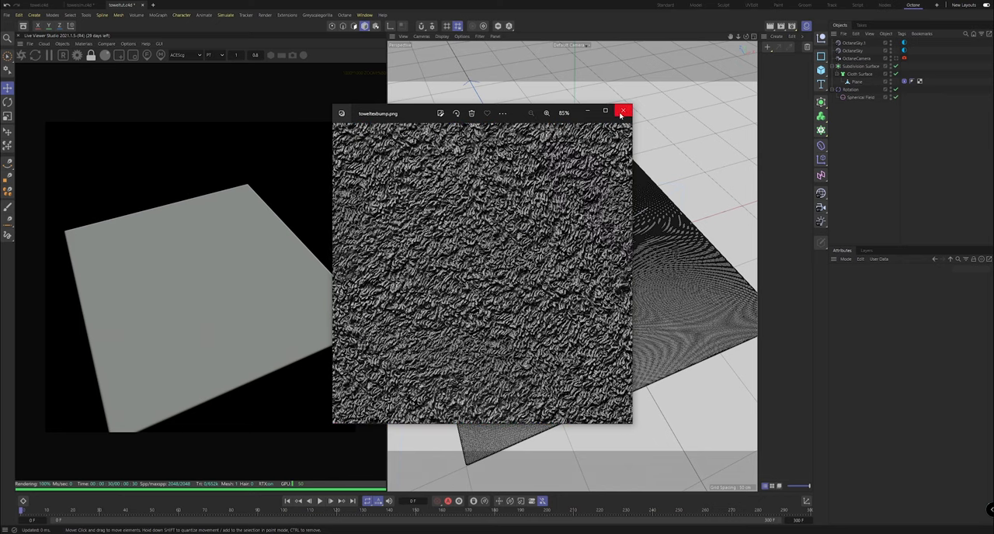
- Close the Photos preview of the towelTexbump image
click(624, 111)
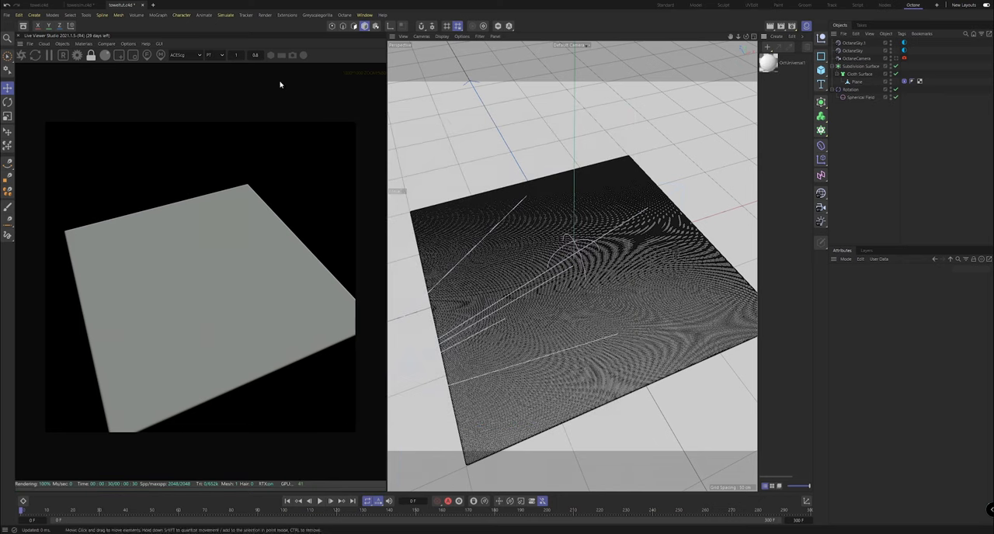
- Create an Octane Universal material and open OctUniversal1 in the Node Editor
click(83, 43)
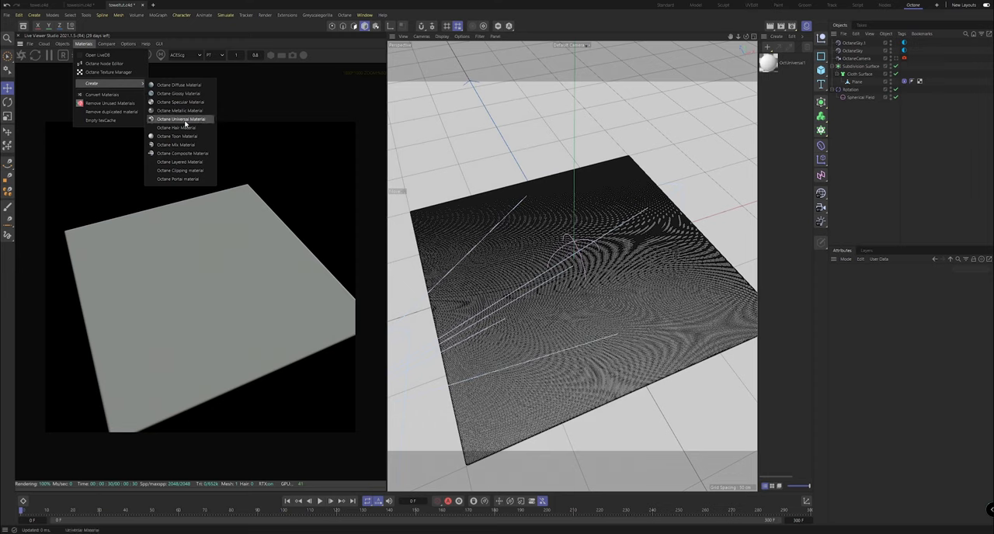
click(182, 119)
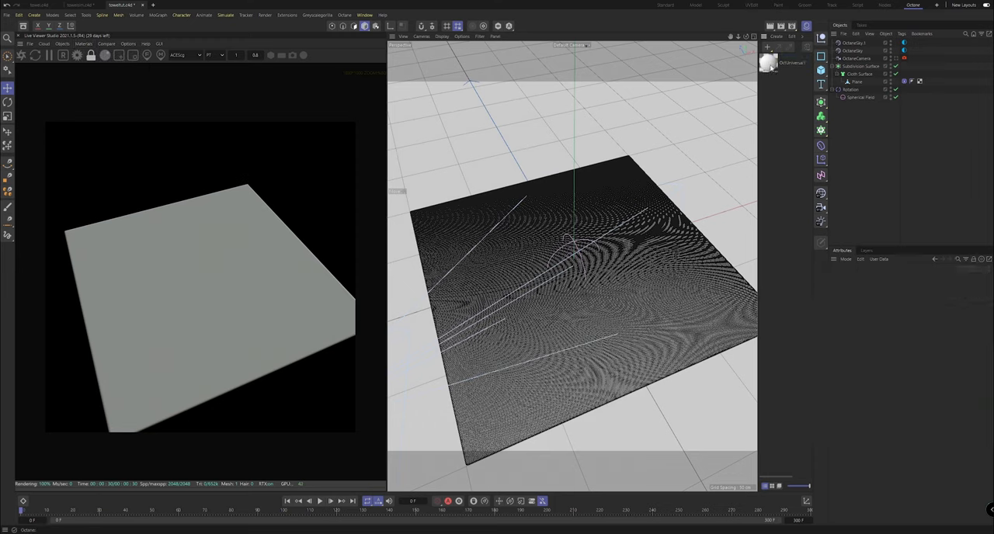
double_click(789, 63)
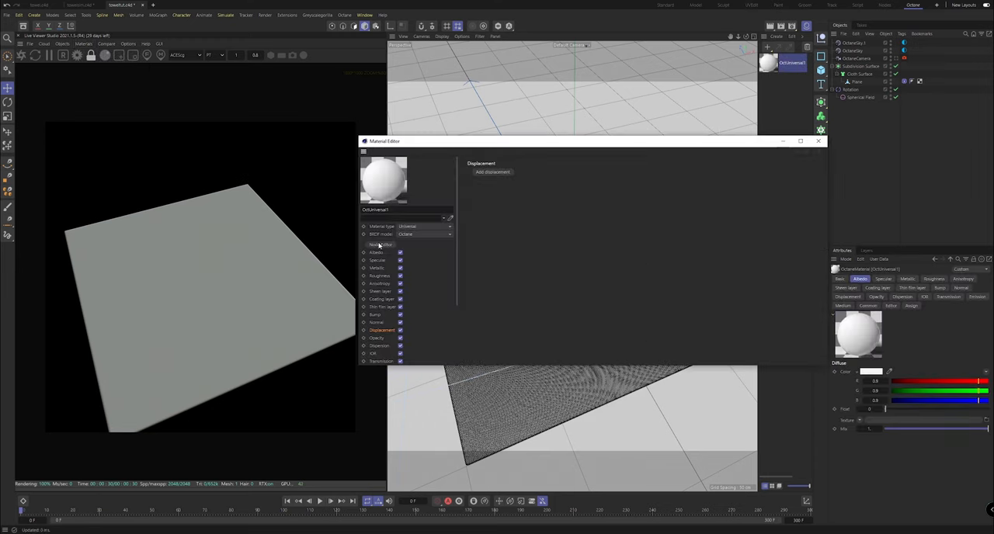
click(381, 245)
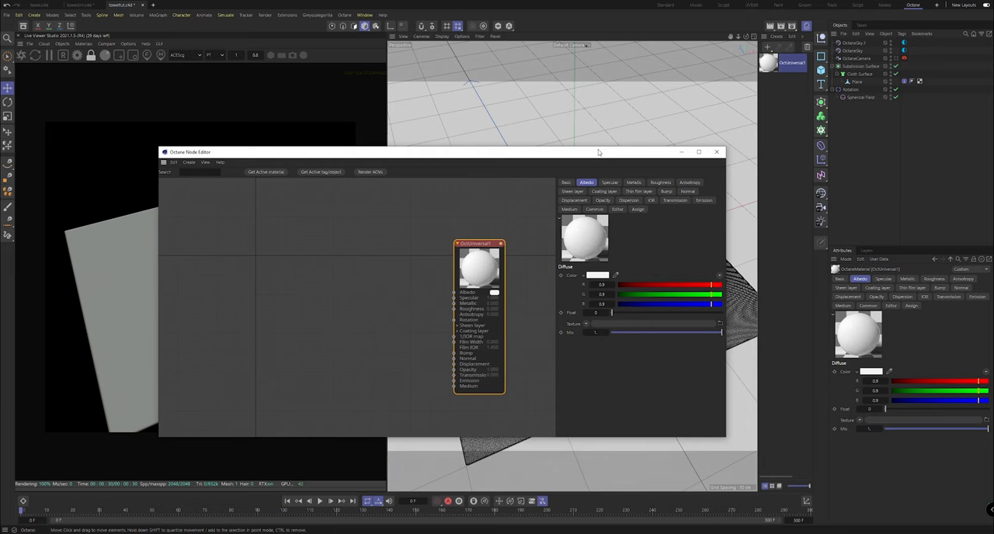
drag(599, 151, 577, 90)
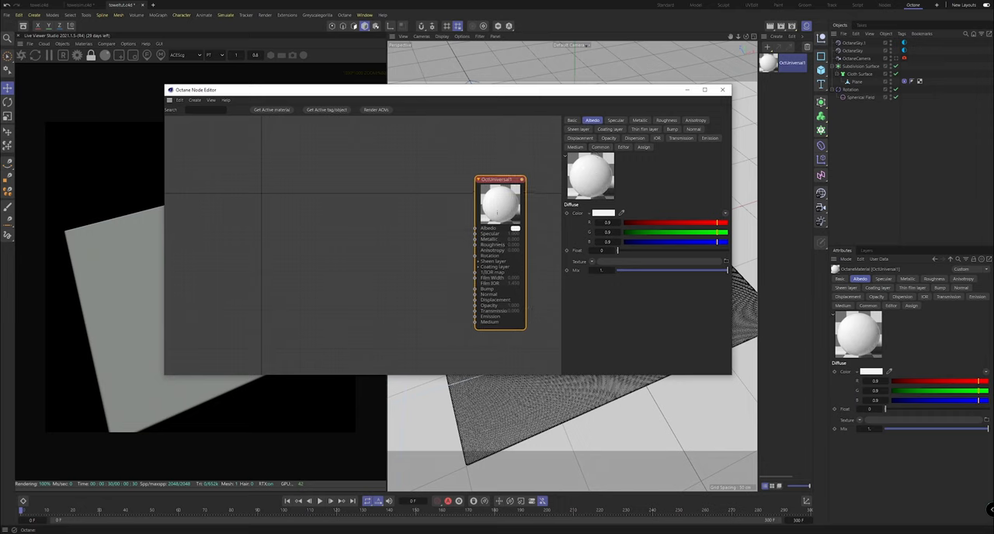
mouse_move(656, 504)
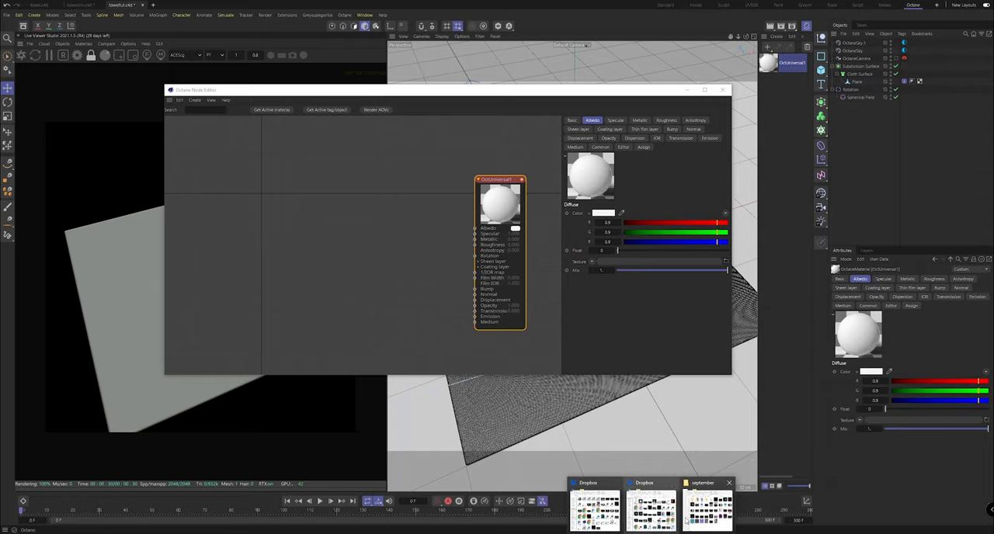
- Wire towelTex, towelTexbump and towelTexnormal image textures into Albedo, Bump and Normal
click(703, 483)
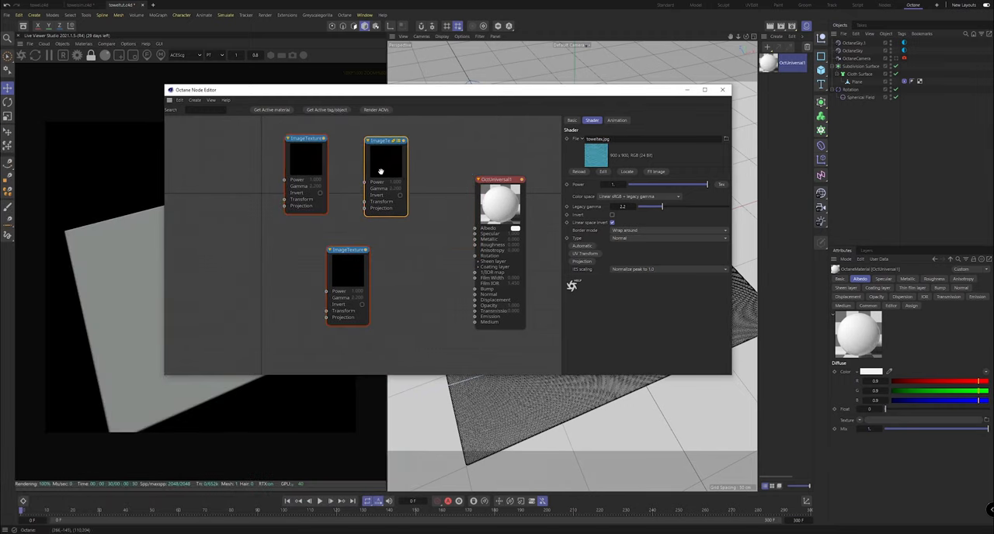
click(641, 196)
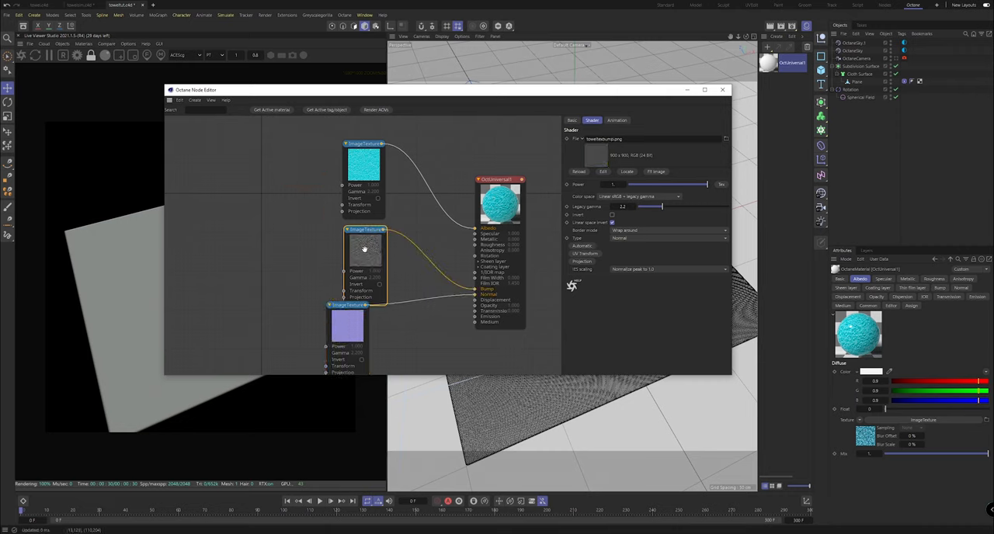
click(371, 150)
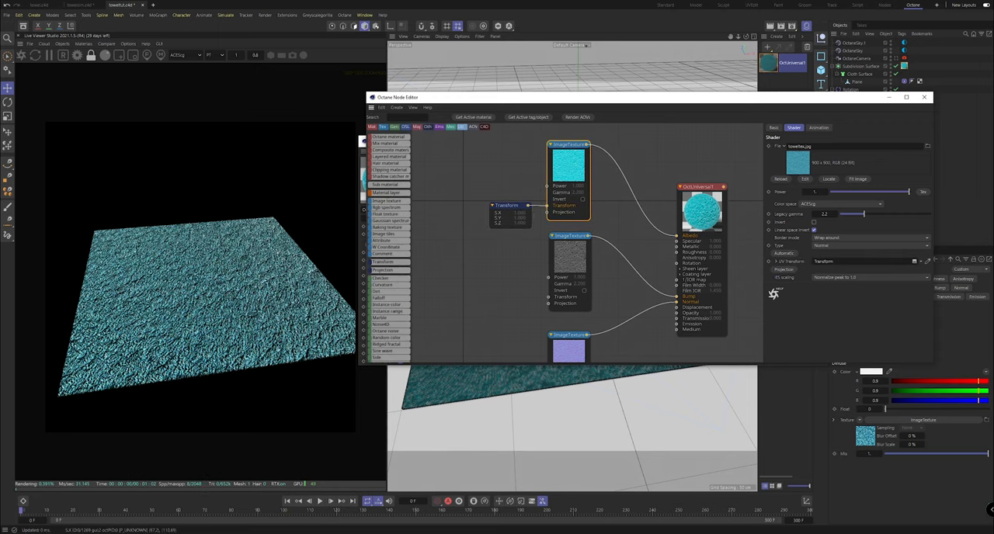
- Scale all towel textures to 0.2 with a Transform node and desaturate the albedo colour
click(506, 205)
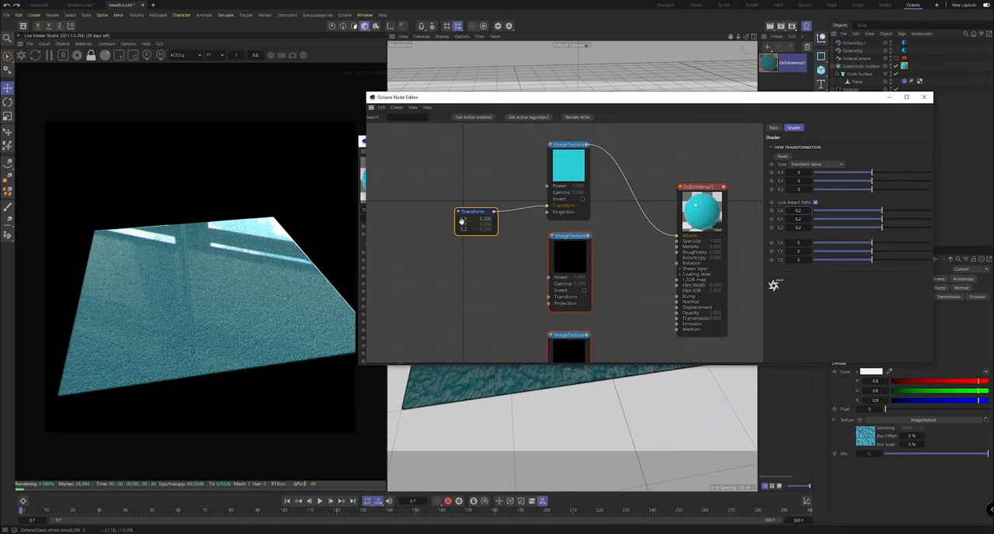
drag(496, 211, 550, 297)
text(colo)
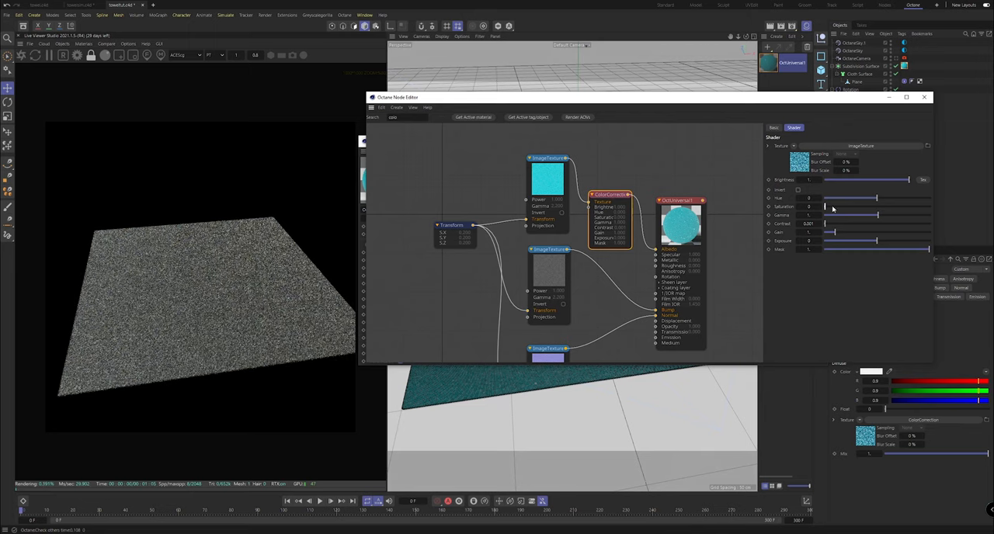
drag(827, 216, 889, 215)
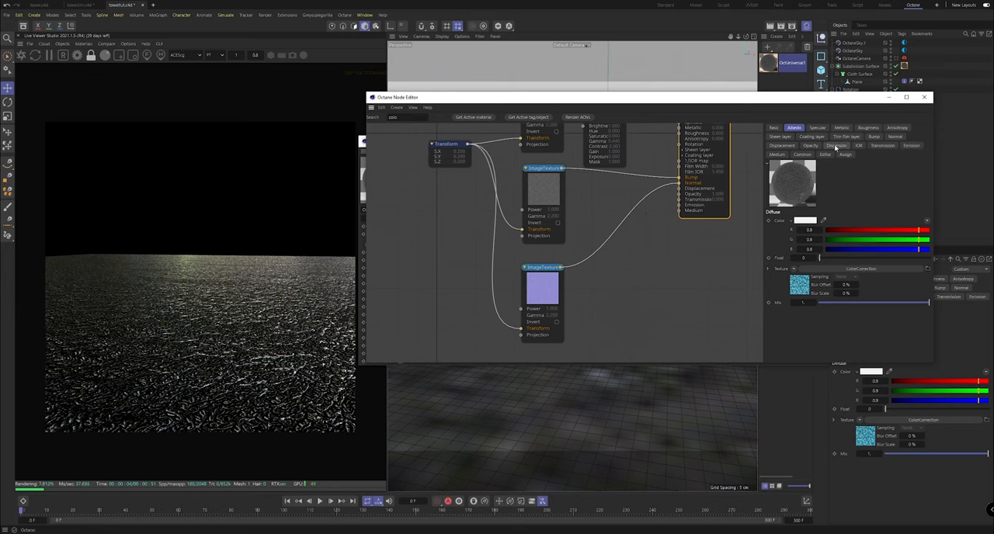
- Add a displacement node driven by towelTexbump with a 0.5 cm height
click(782, 146)
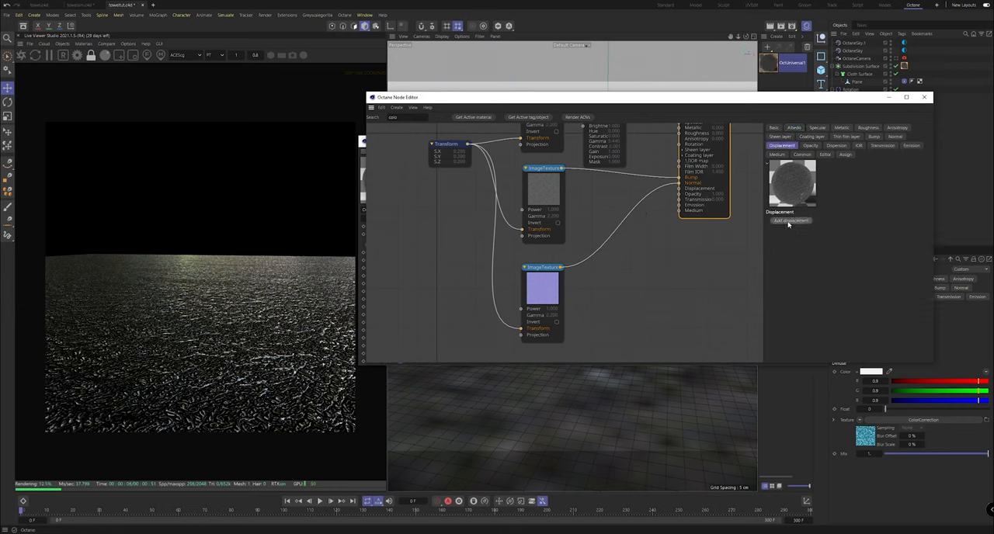
click(531, 185)
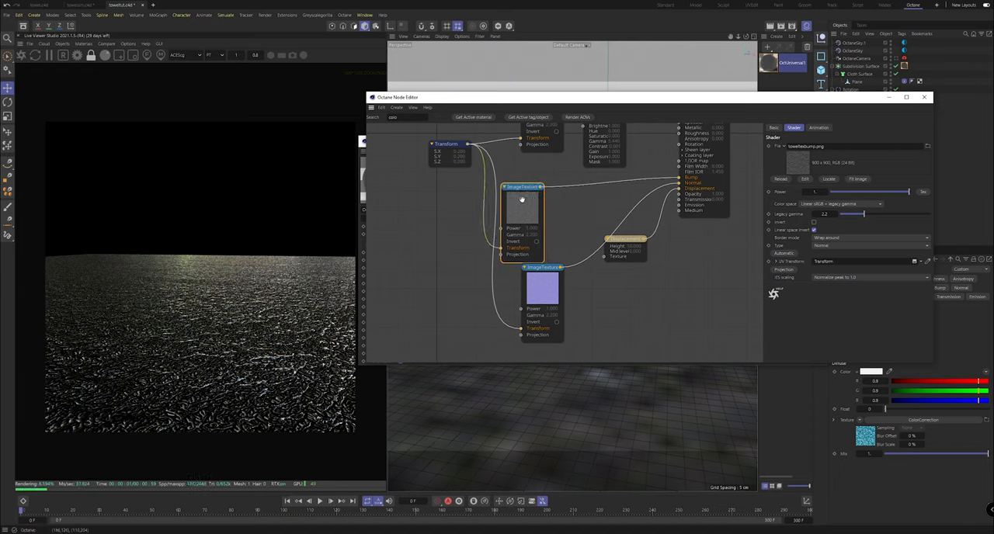
click(522, 187)
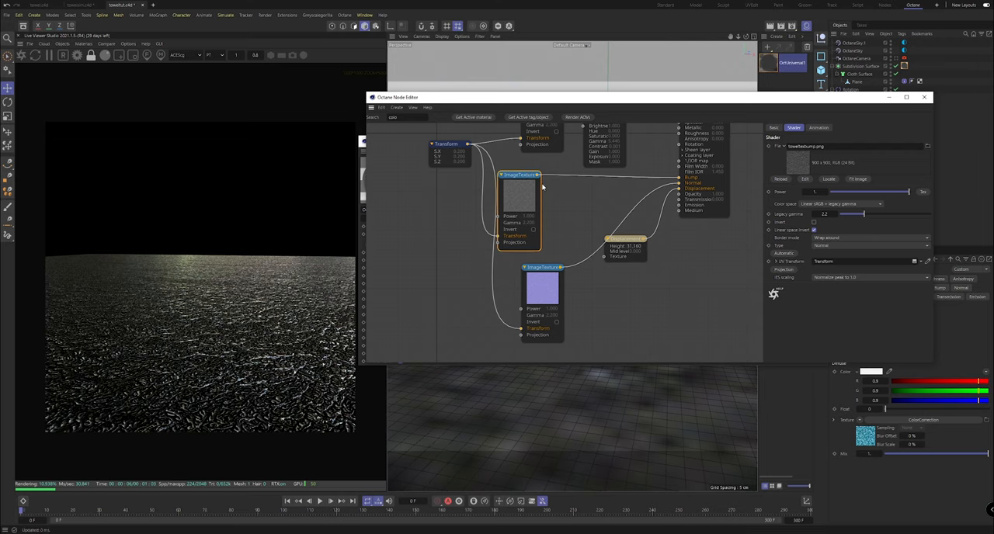
drag(520, 206, 558, 237)
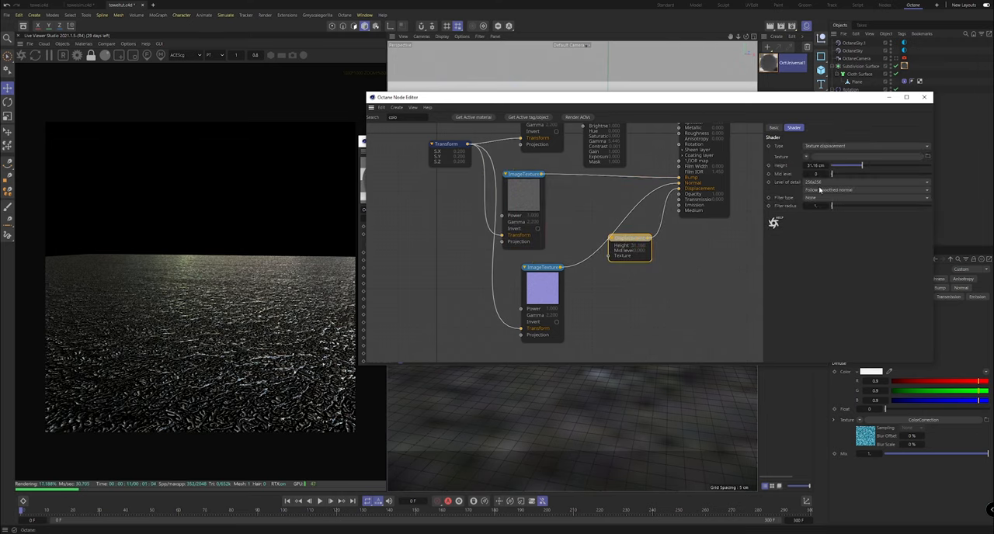
triple_click(820, 166)
text(1)
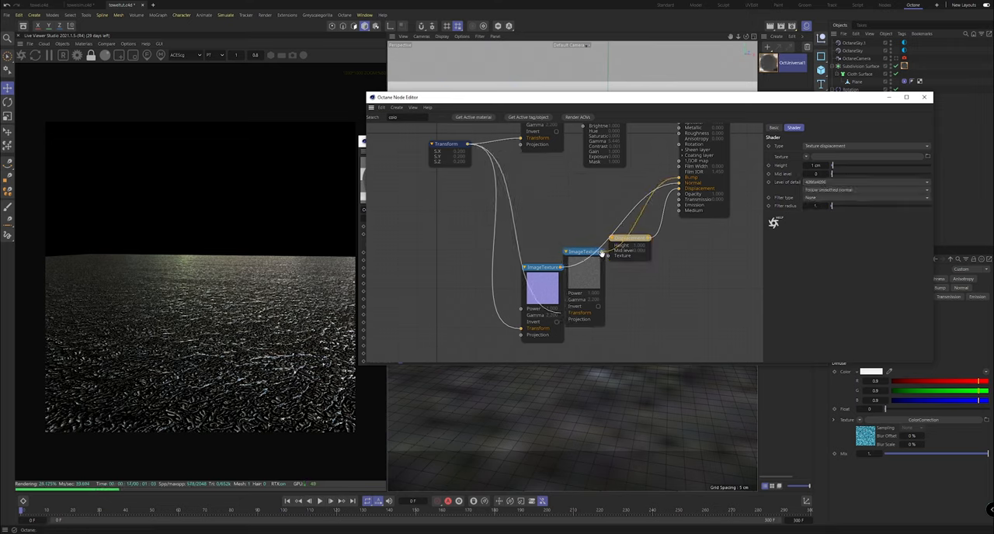
click(533, 175)
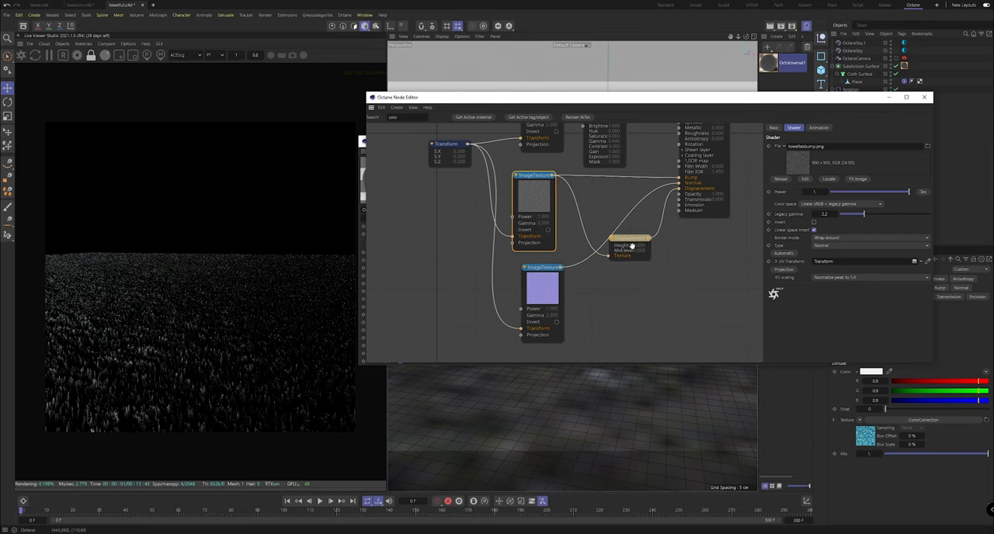
click(629, 238)
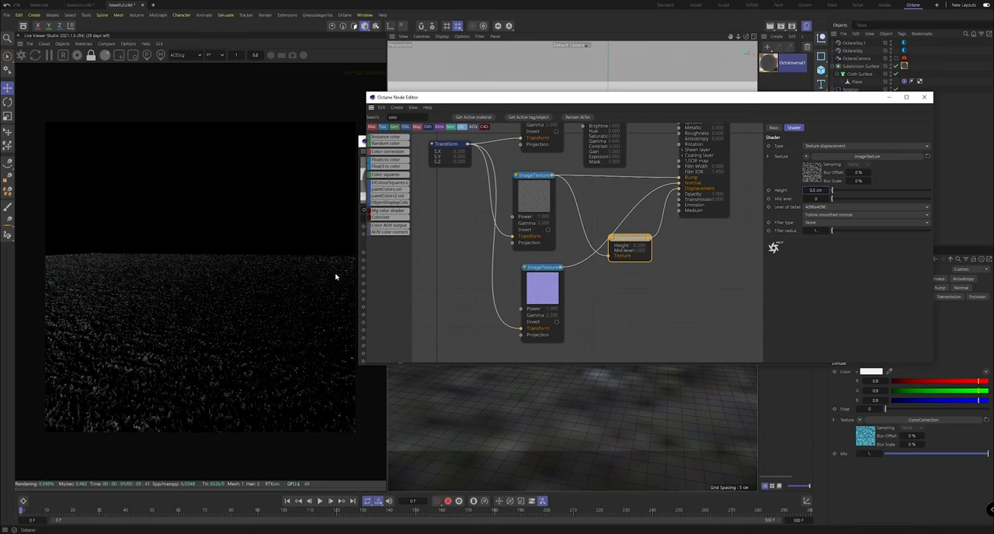
mouse_move(280, 312)
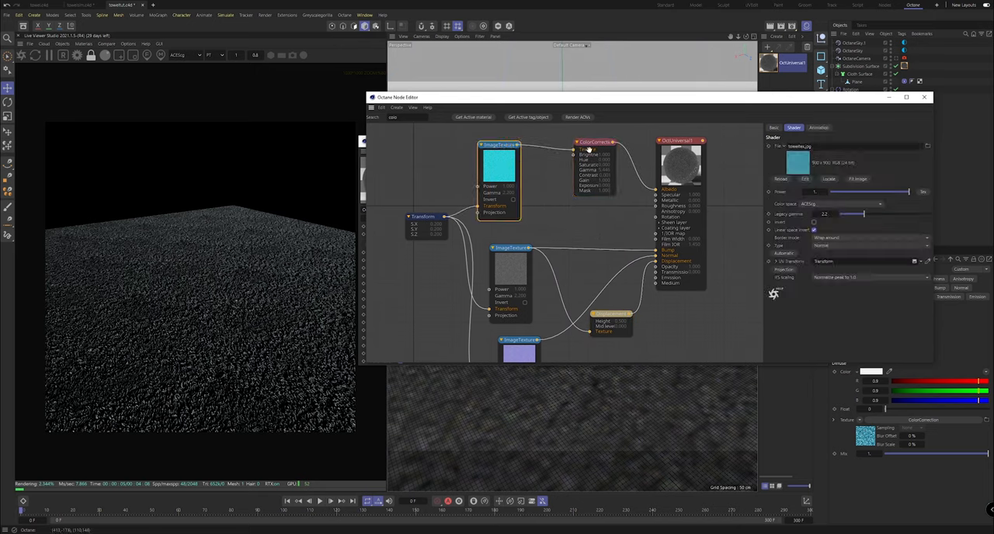
- Edit the Color Correction node and link the grey texture into the material
click(563, 141)
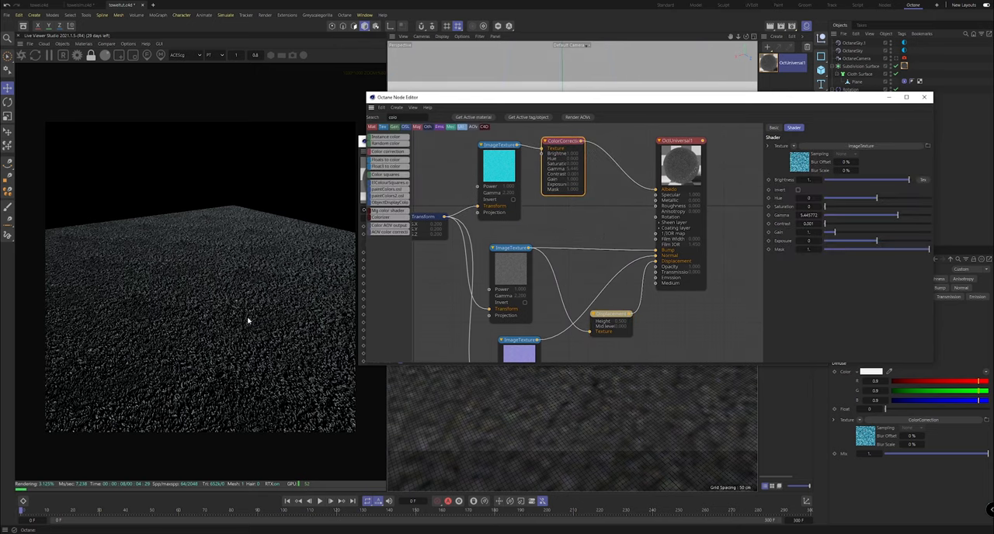
click(528, 247)
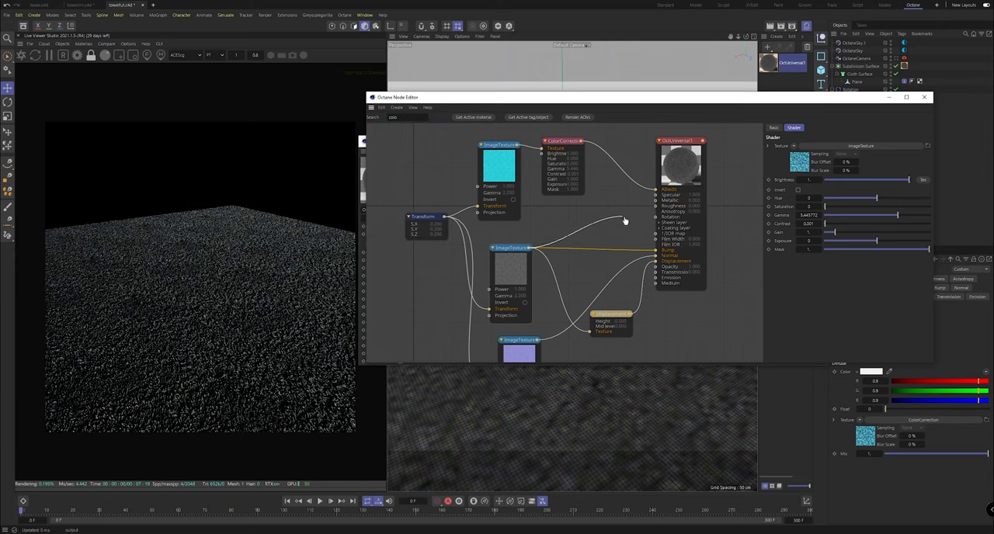
click(393, 117)
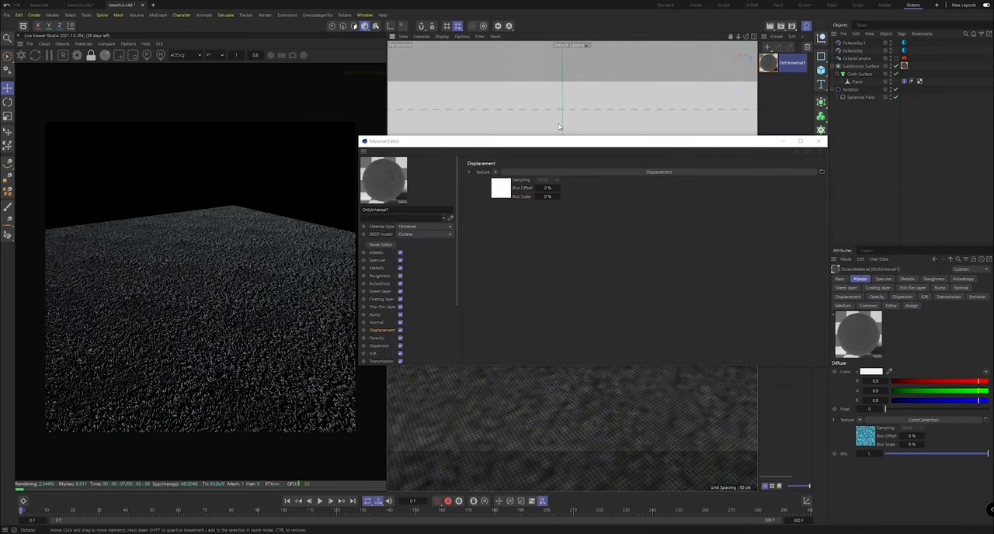
mouse_move(434, 153)
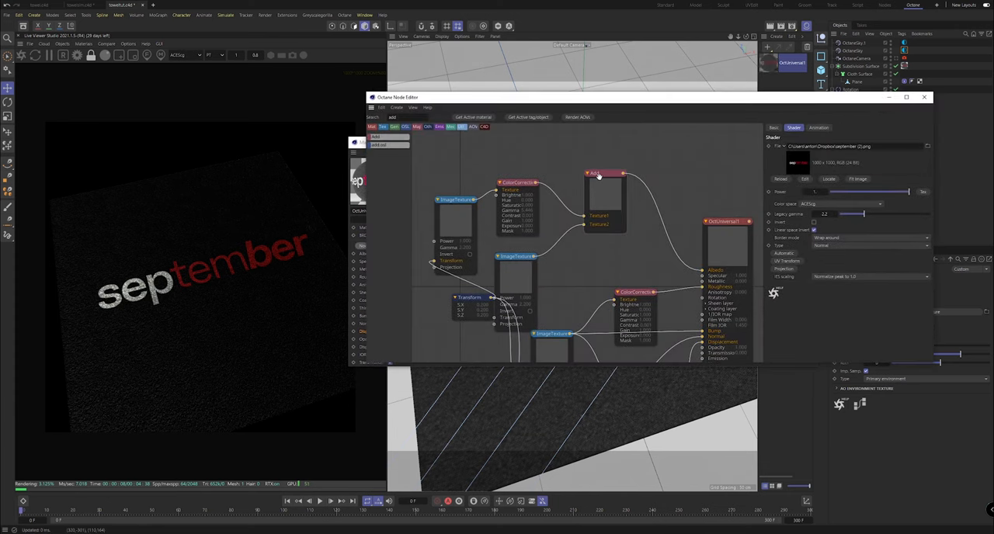
mouse_move(599, 193)
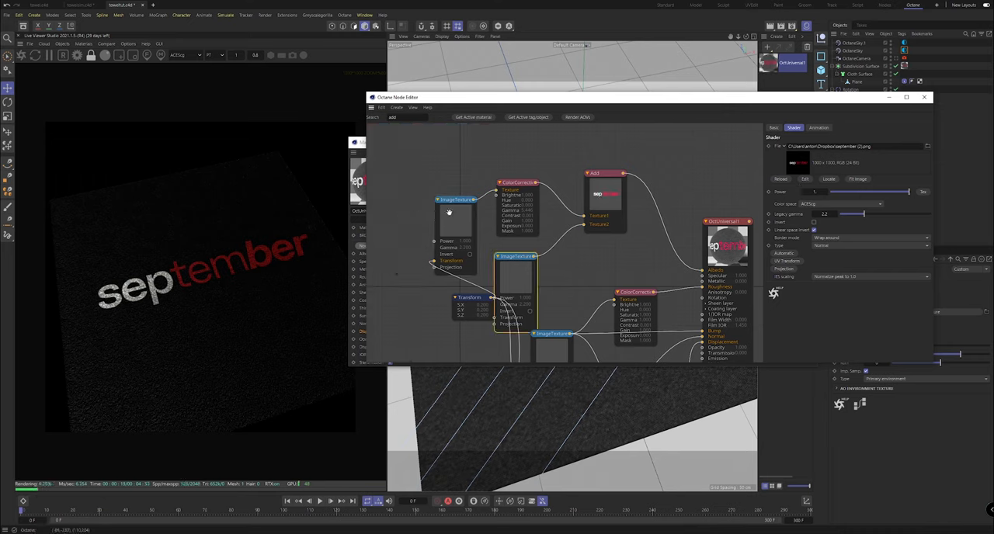
- Select the september logo image texture node in the node editor
click(456, 225)
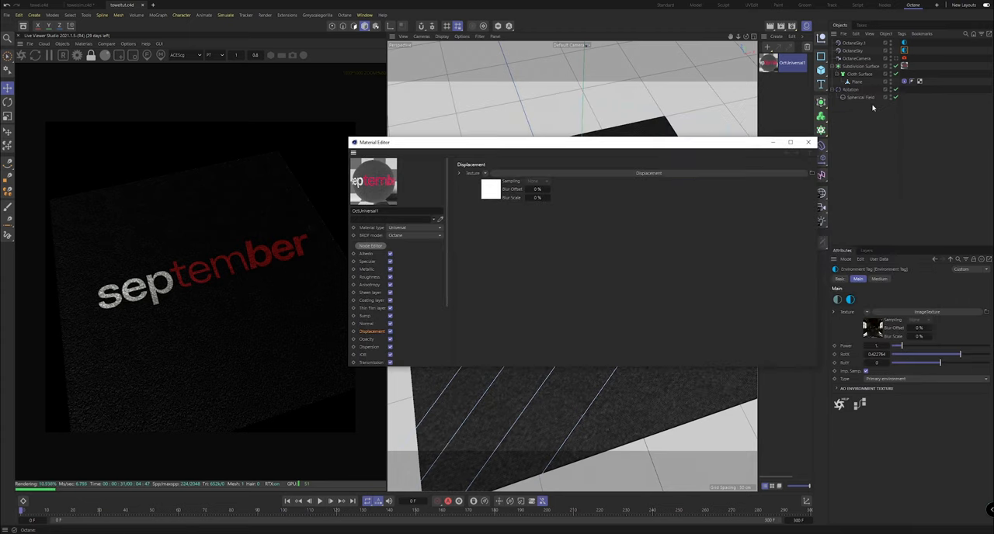
- View frame 52 through the Octane camera and rotate the HDRI for moodier lighting
click(808, 142)
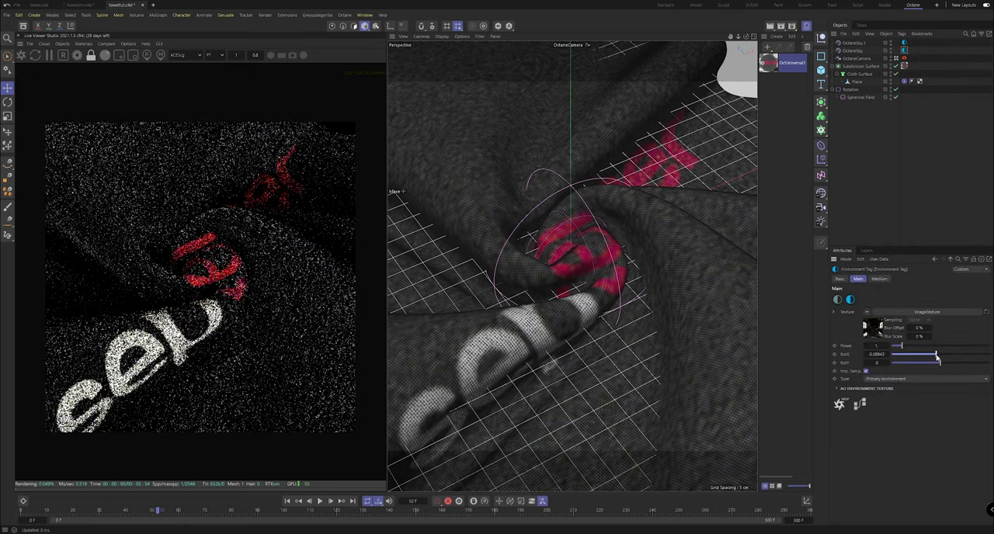
drag(936, 355, 925, 355)
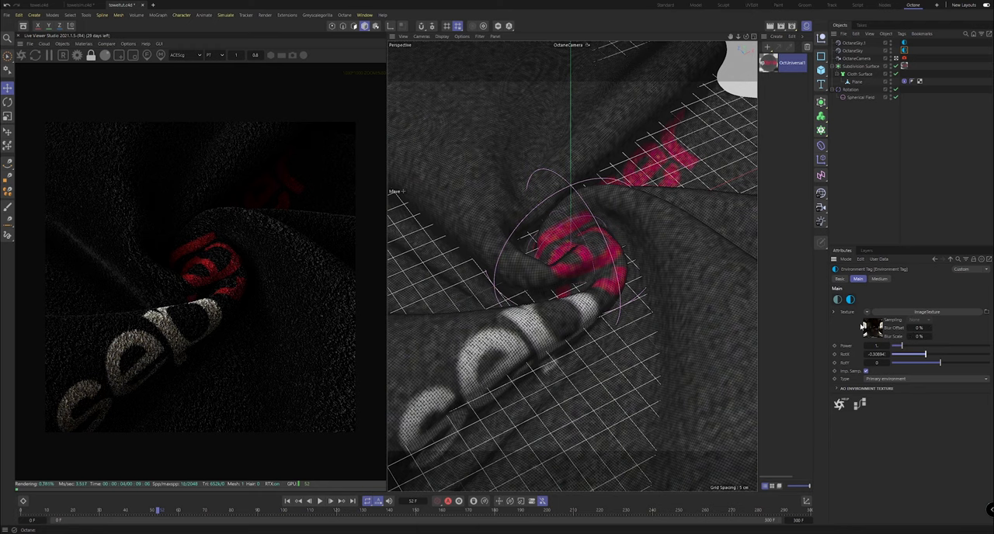
mouse_move(809, 316)
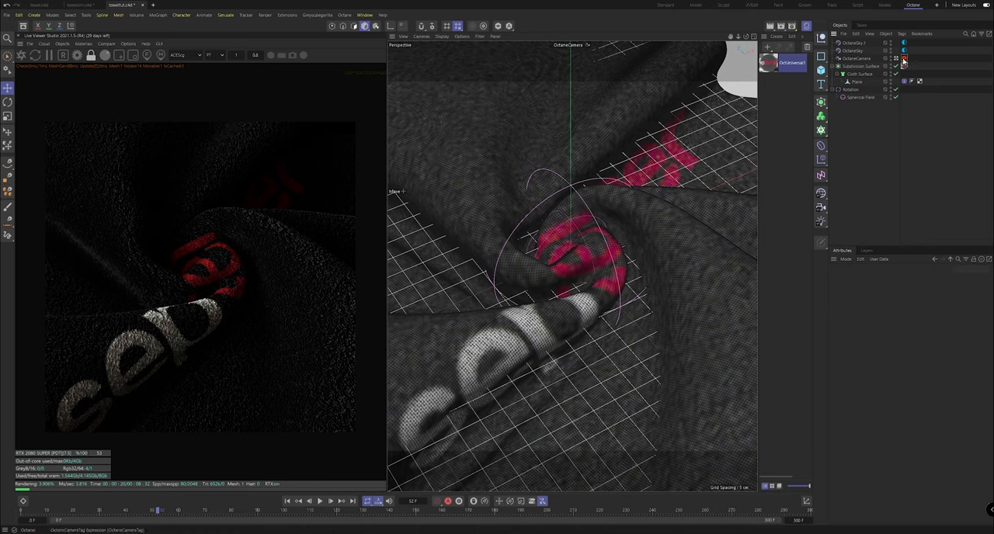
- Enable Octane camera depth of field with auto focus off and a 5 cm aperture
click(905, 59)
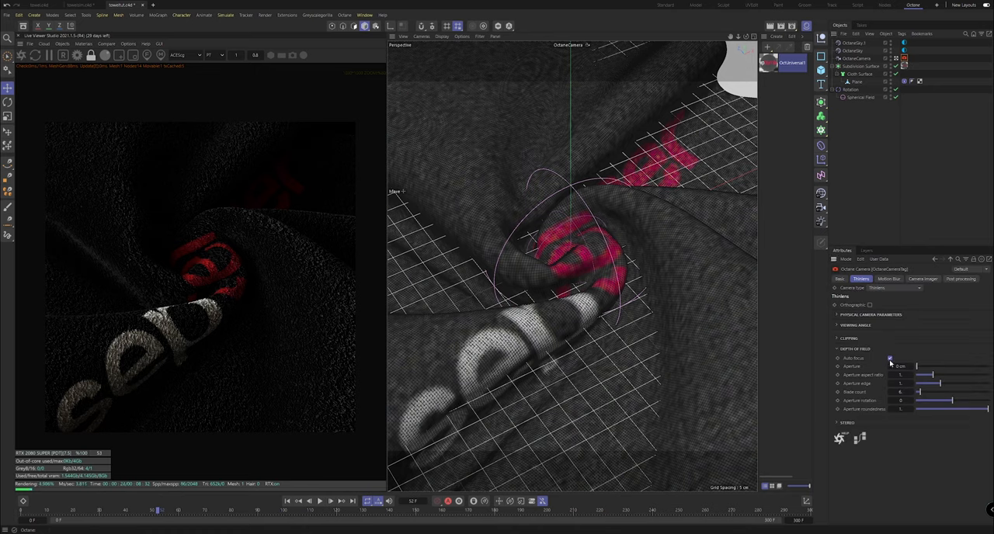
click(891, 358)
text(5)
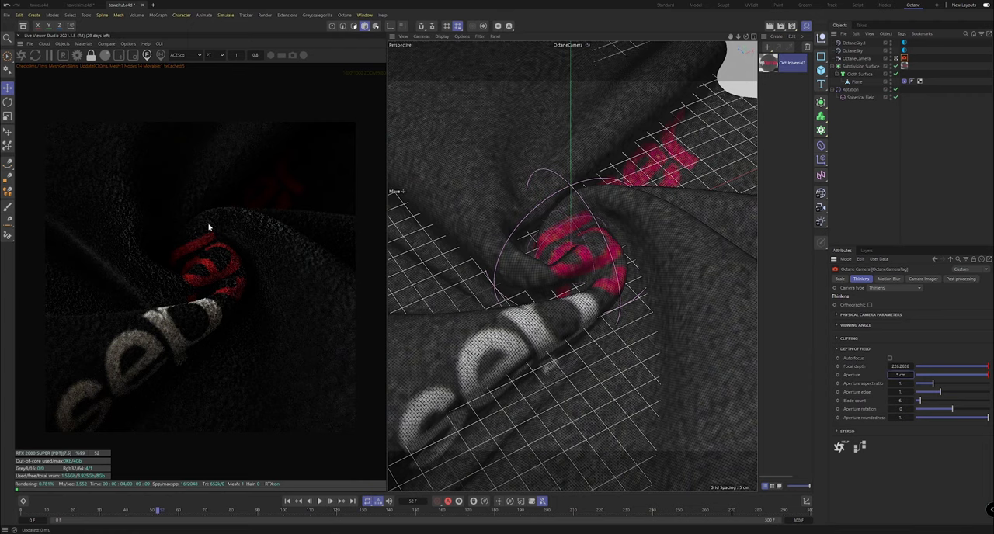
mouse_move(242, 253)
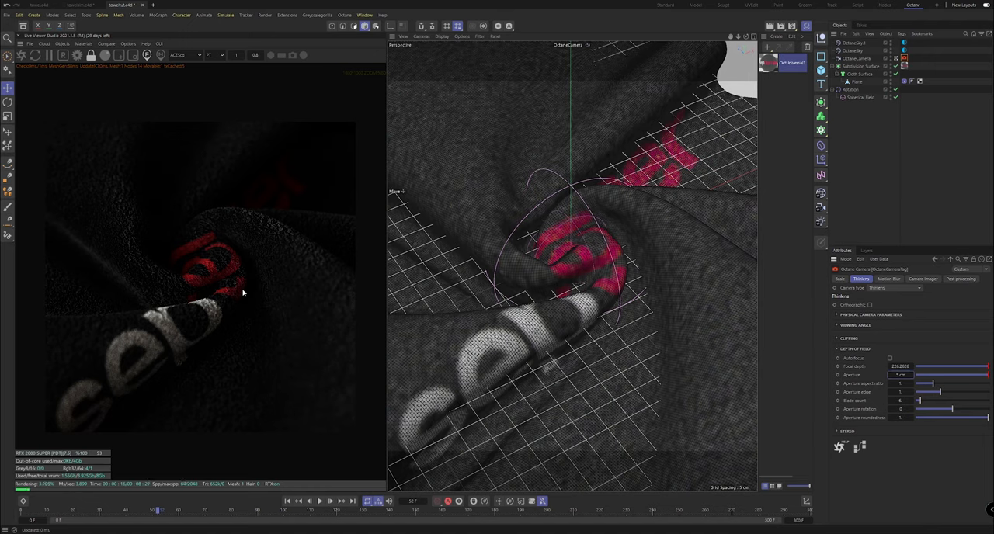
mouse_move(144, 86)
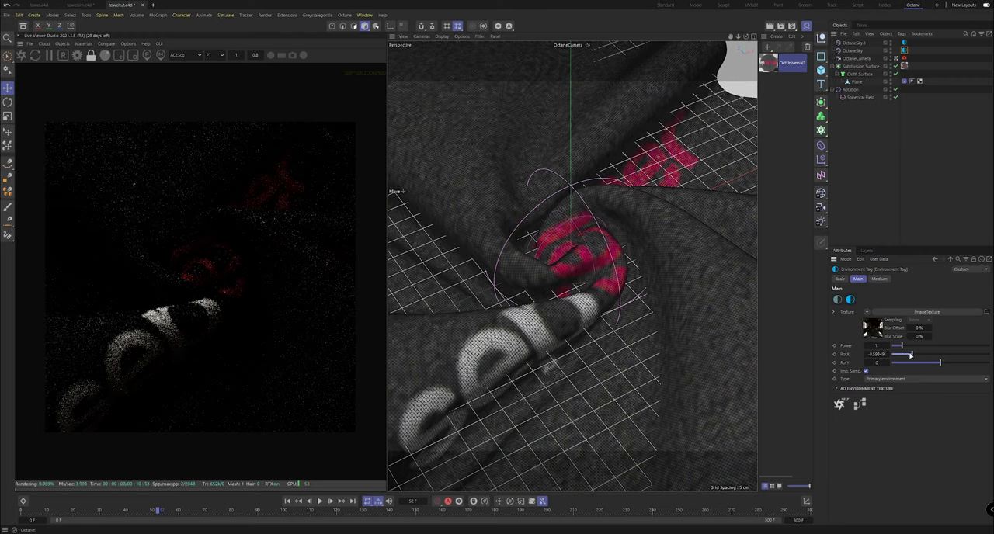
- Sweep the Environment tag's RotX back and forth until the HDRI light catches the logo
drag(911, 354, 901, 354)
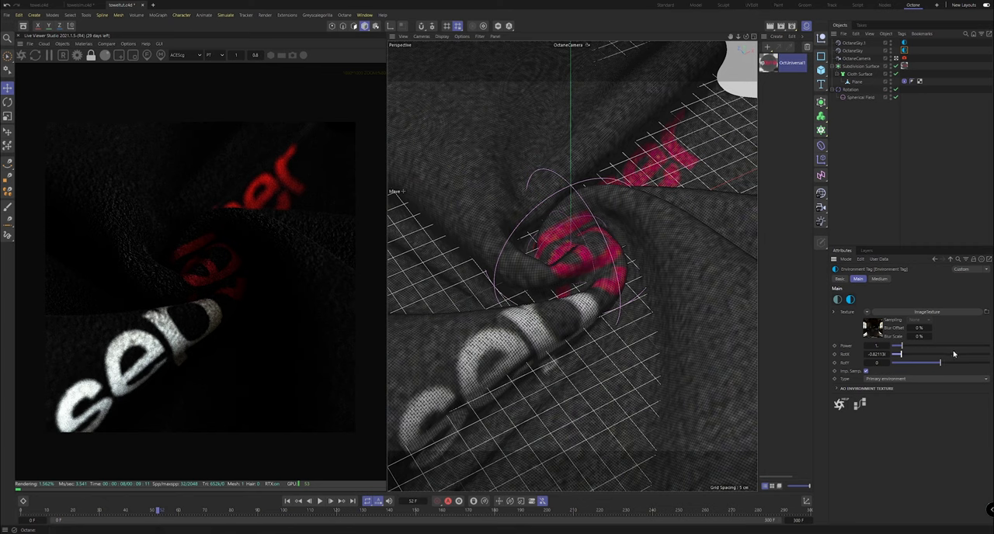
drag(897, 355, 940, 355)
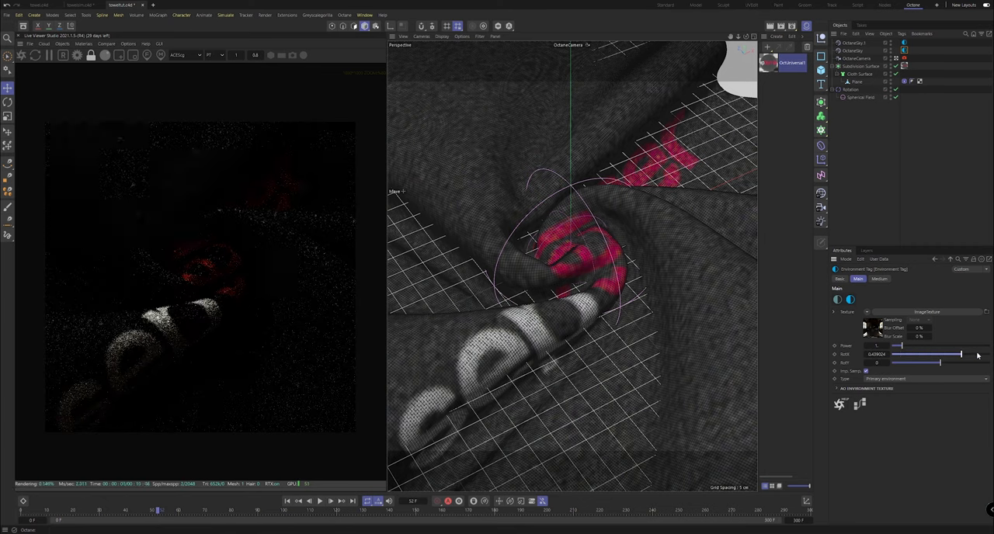
drag(958, 355, 940, 354)
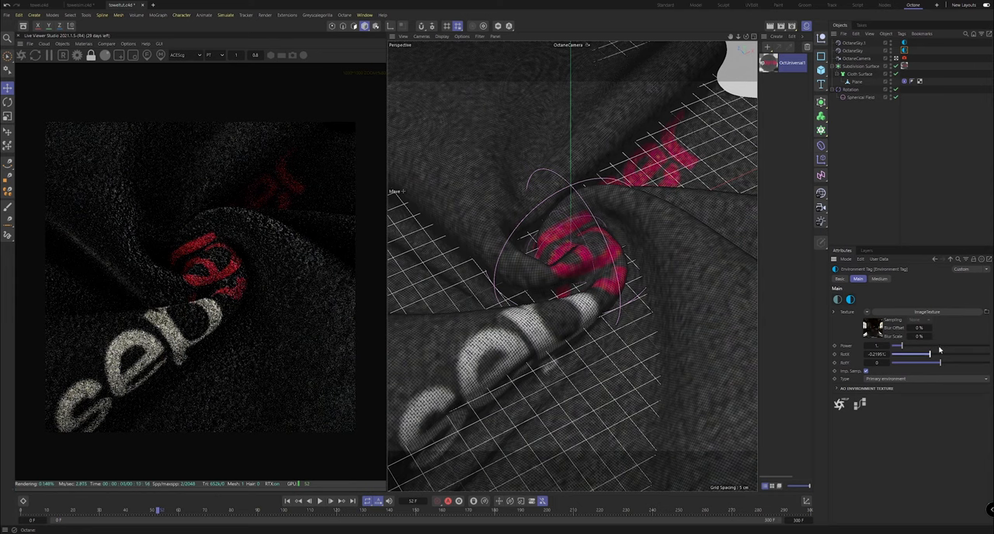
drag(929, 355, 925, 355)
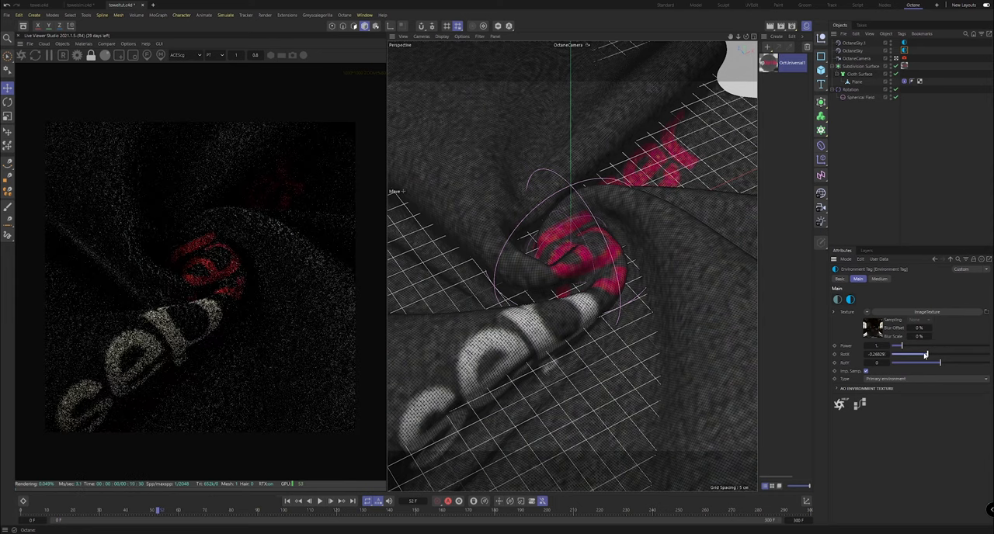
drag(932, 355, 925, 355)
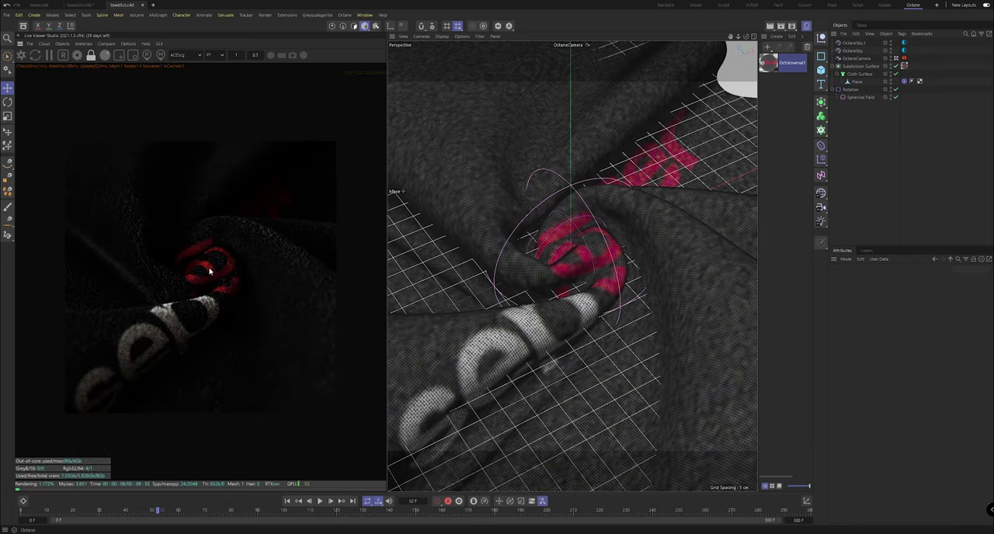
- Add a second OctaneCamera close to the red letters and slide the HDRI RotX to light them
click(856, 58)
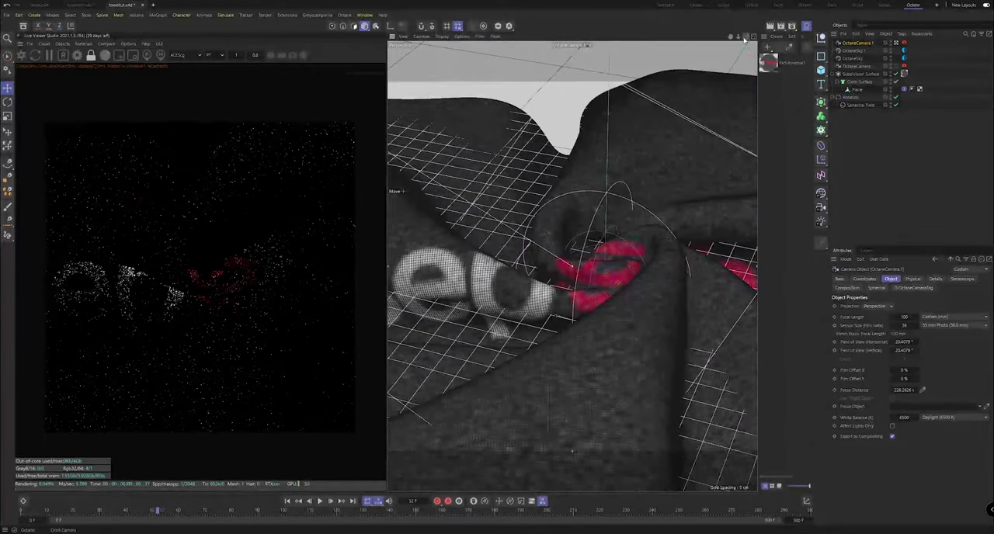
drag(567, 271, 567, 194)
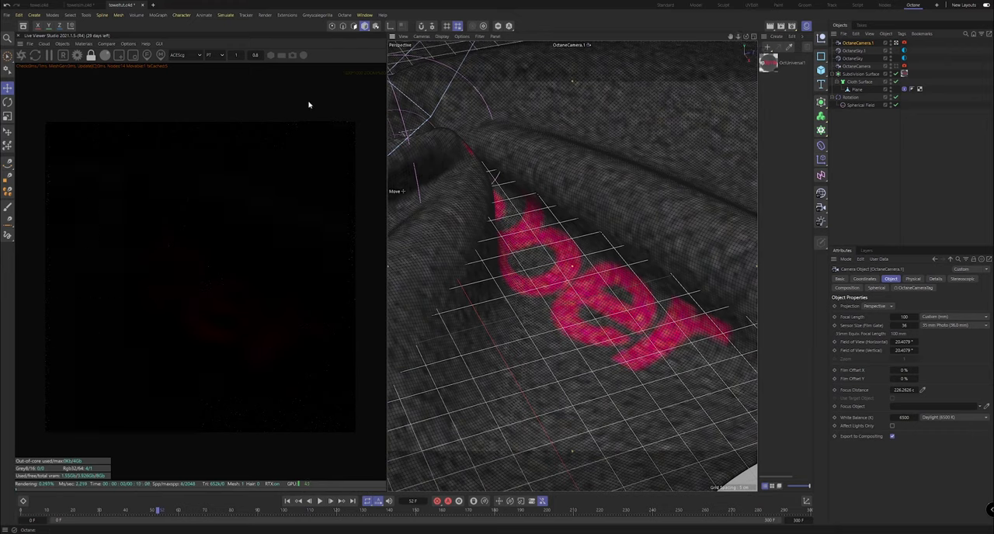
mouse_move(186, 293)
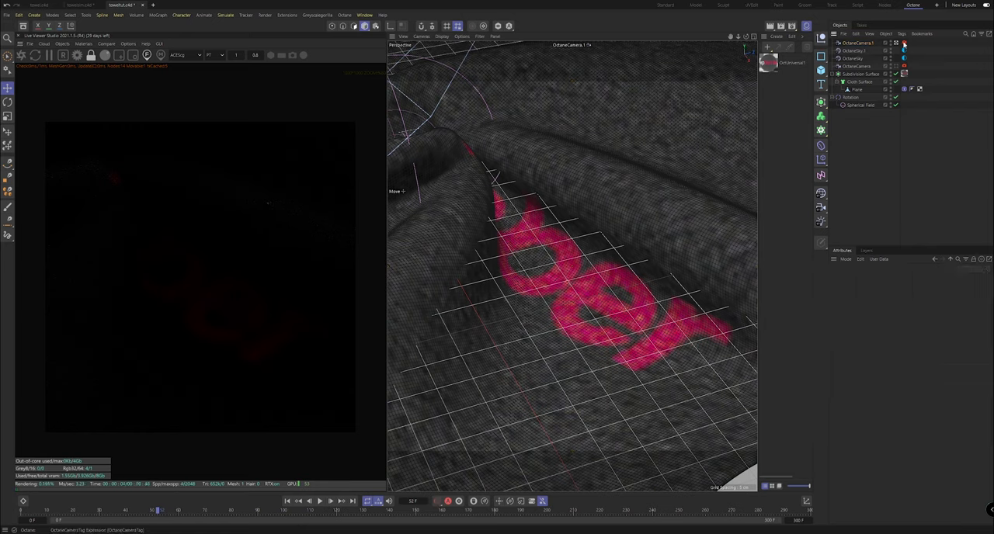
mouse_move(478, 156)
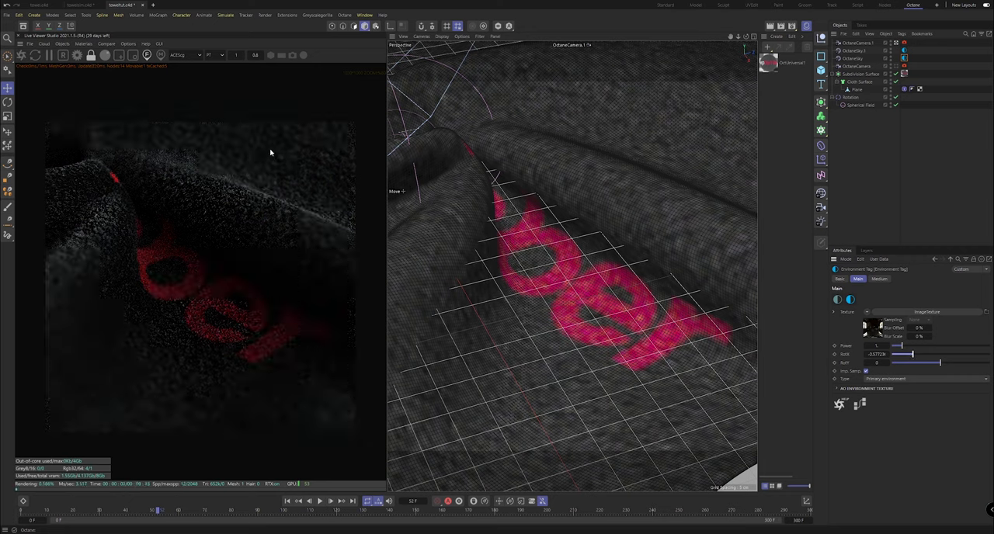
mouse_move(234, 207)
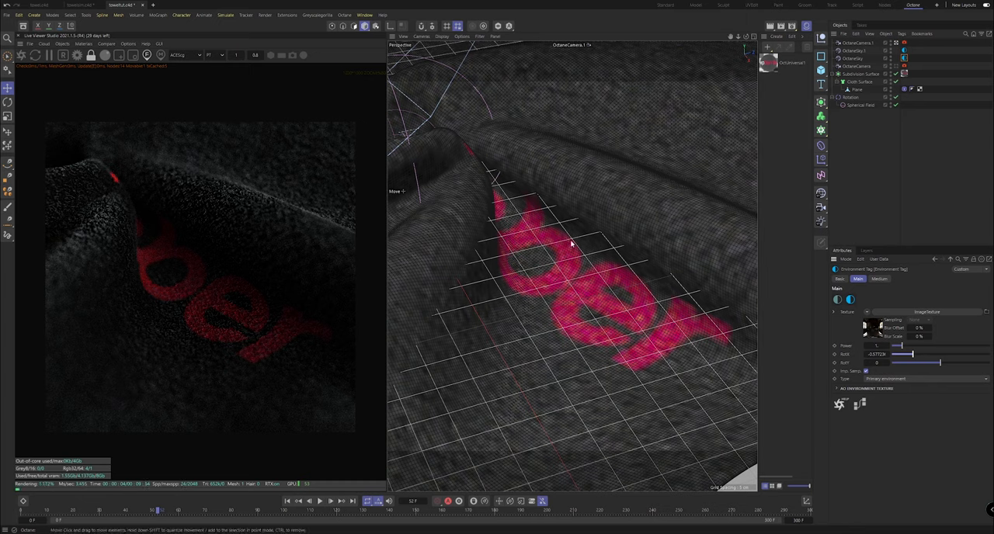
drag(893, 354, 969, 355)
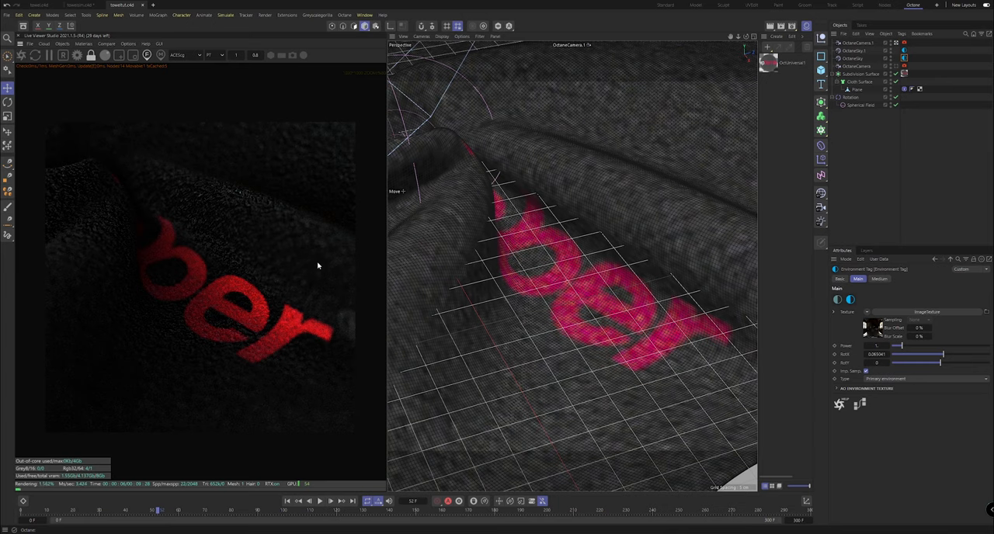
mouse_move(524, 348)
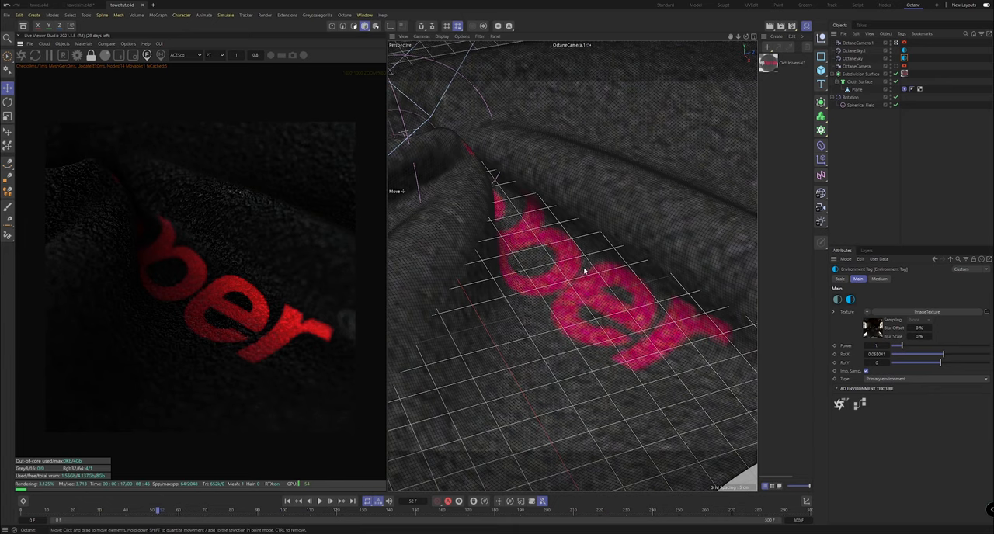
mouse_move(599, 239)
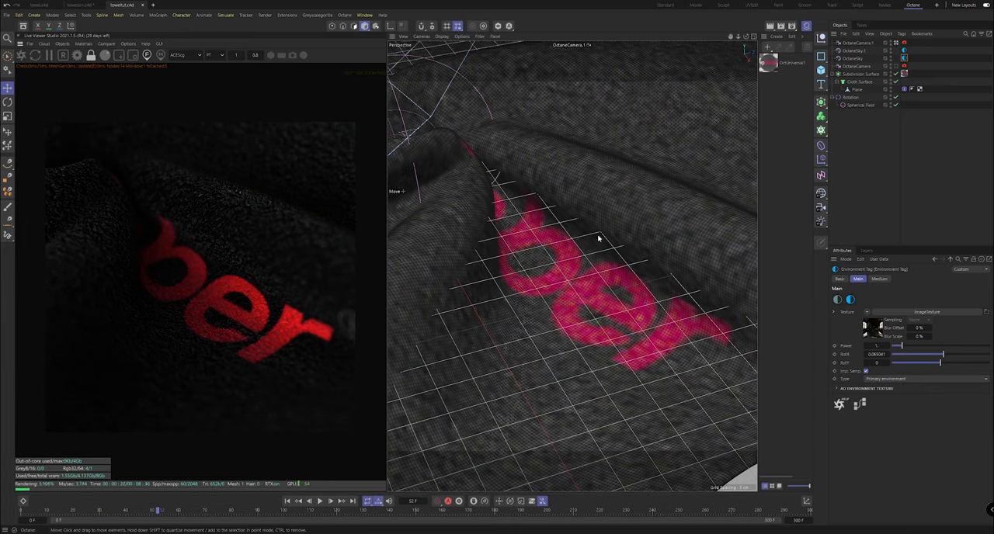
mouse_move(667, 297)
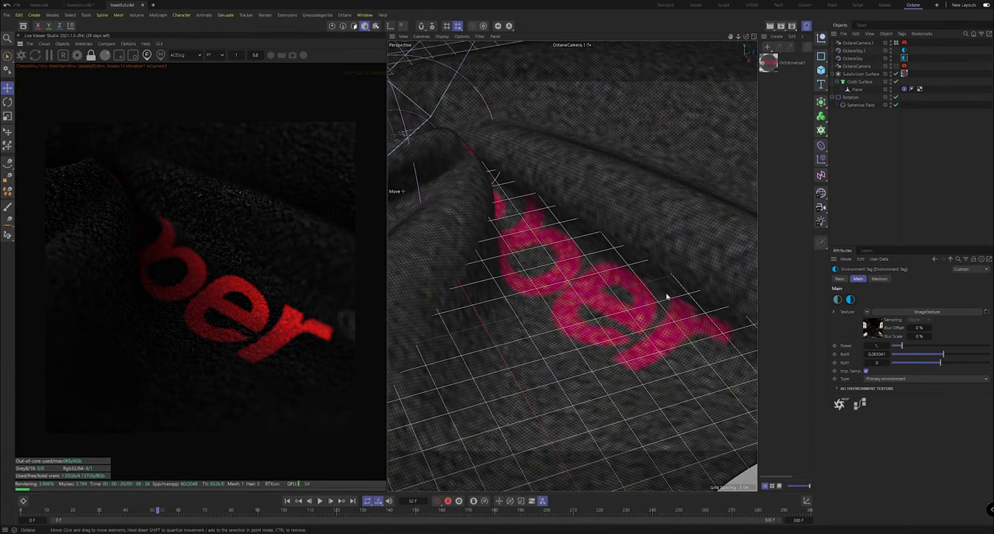